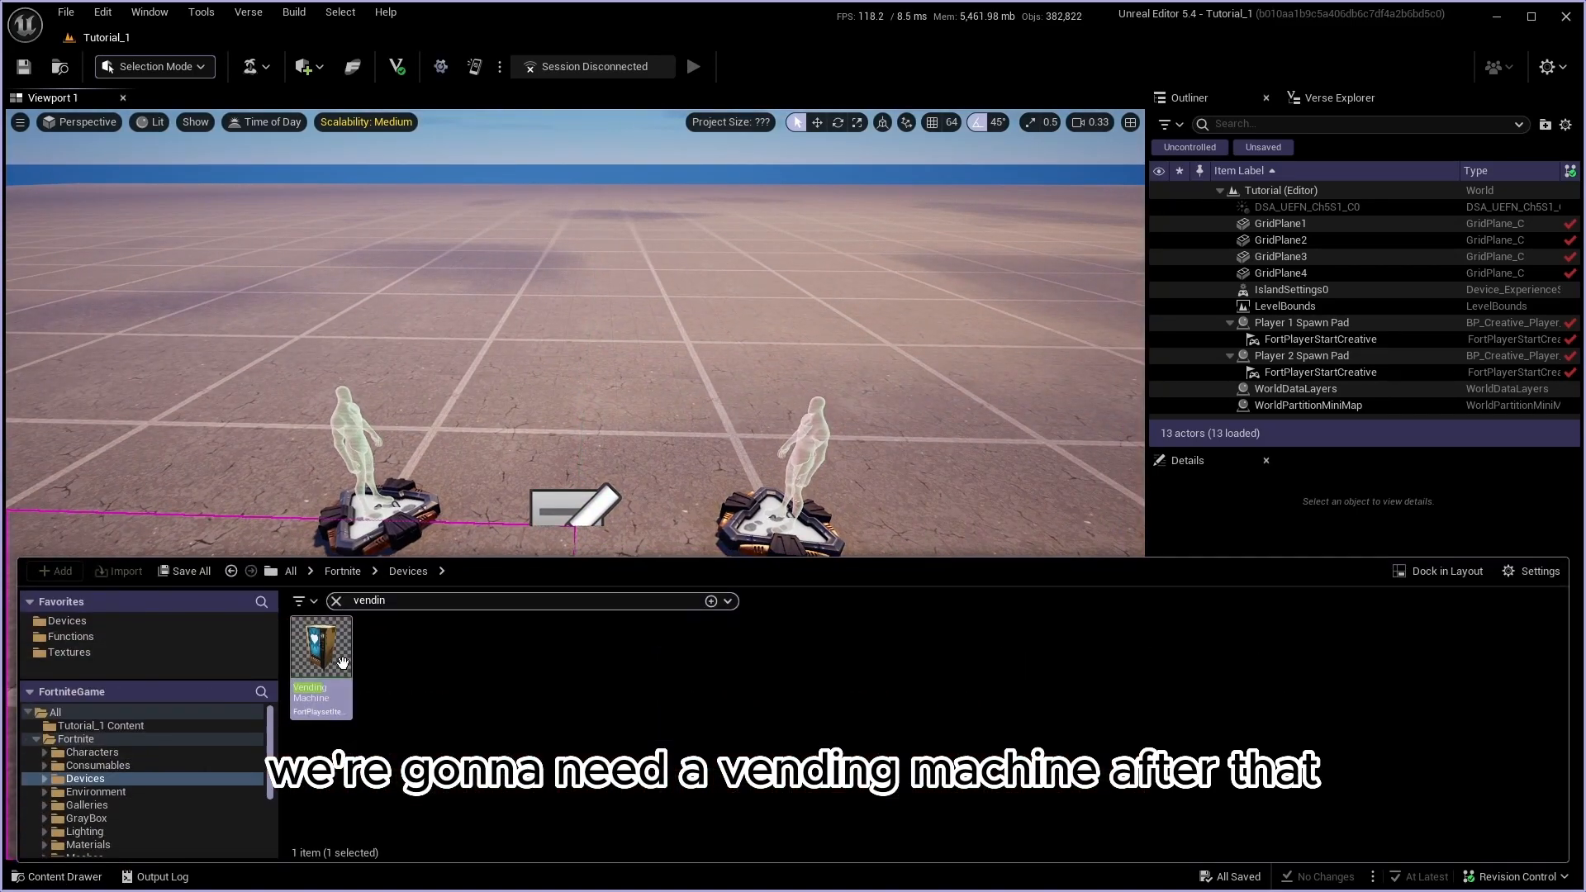
Step: Drag a Vending Machine device into the level and show its StaticMeshComponent's Materials list
left_click_drag(319, 647, 552, 363)
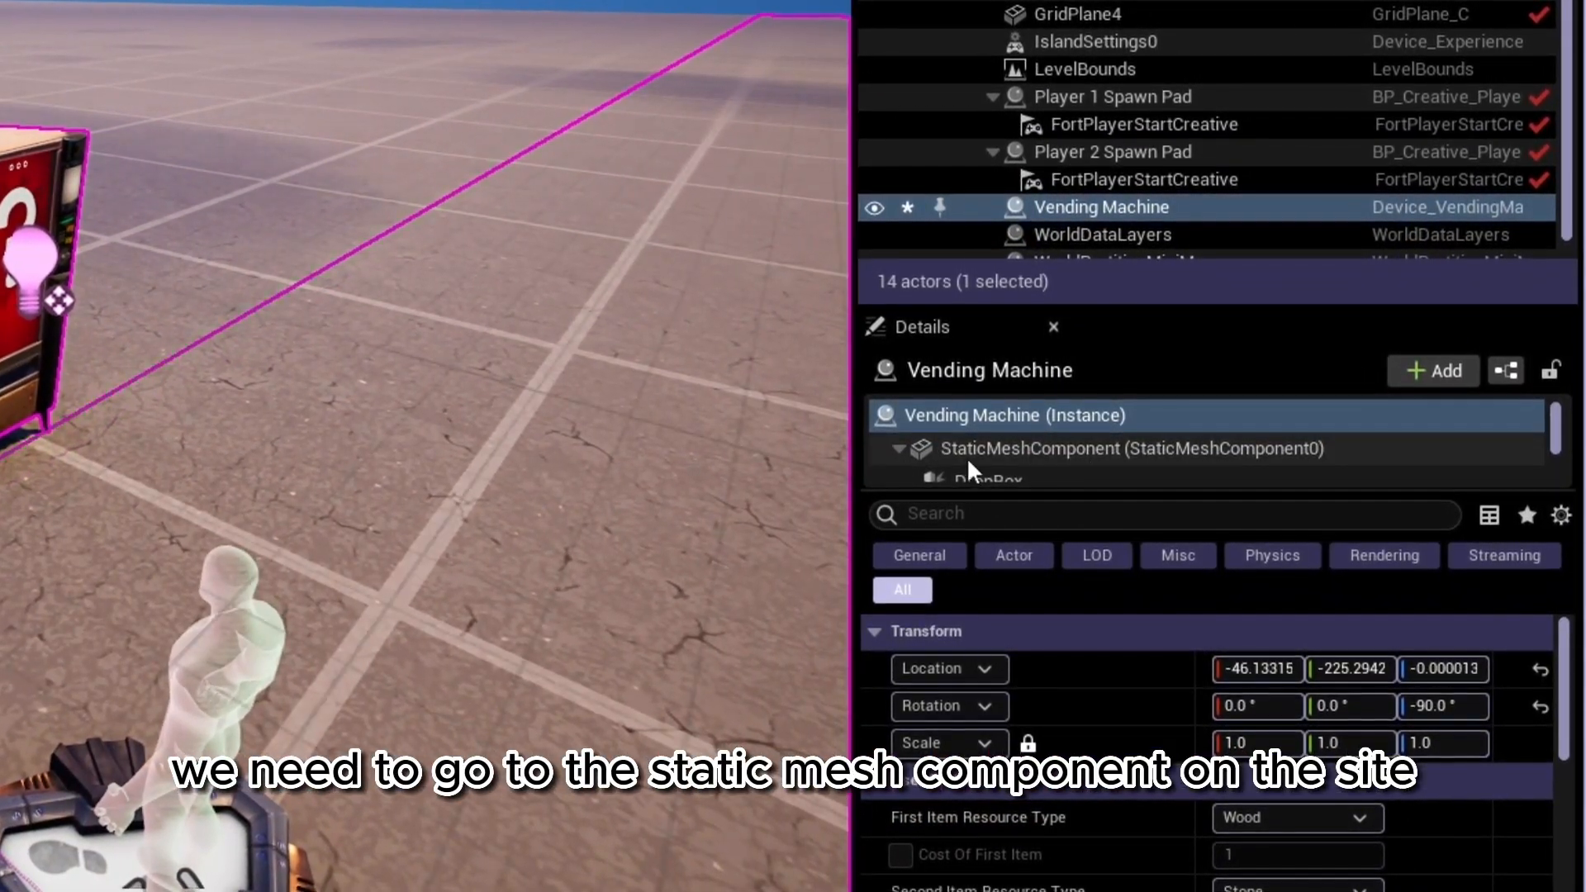
left_click(1111, 447)
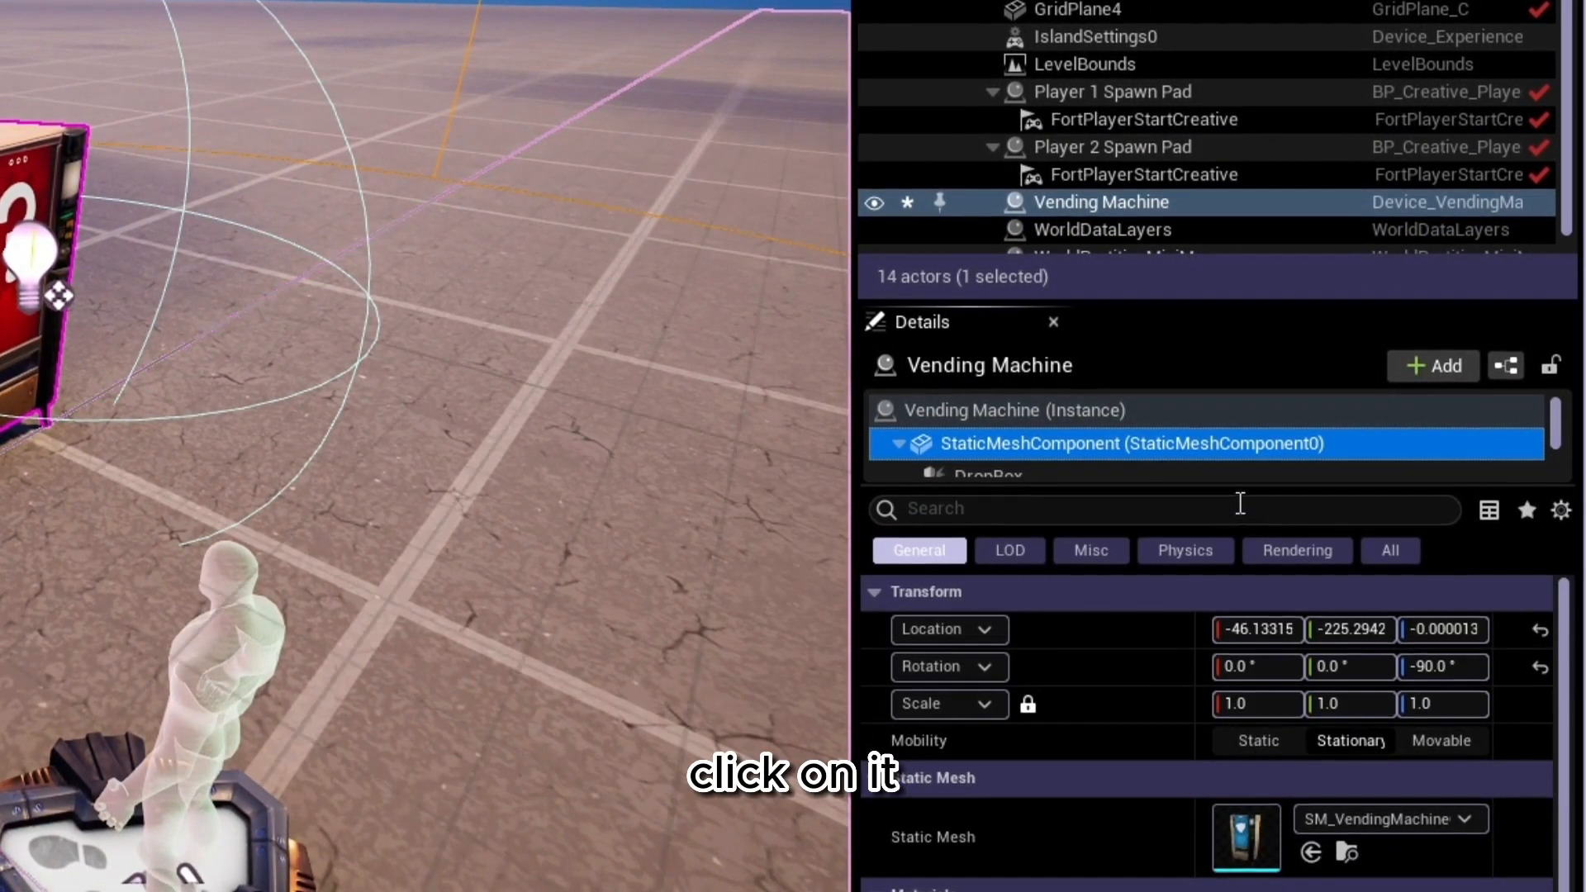
scroll("down", 3)
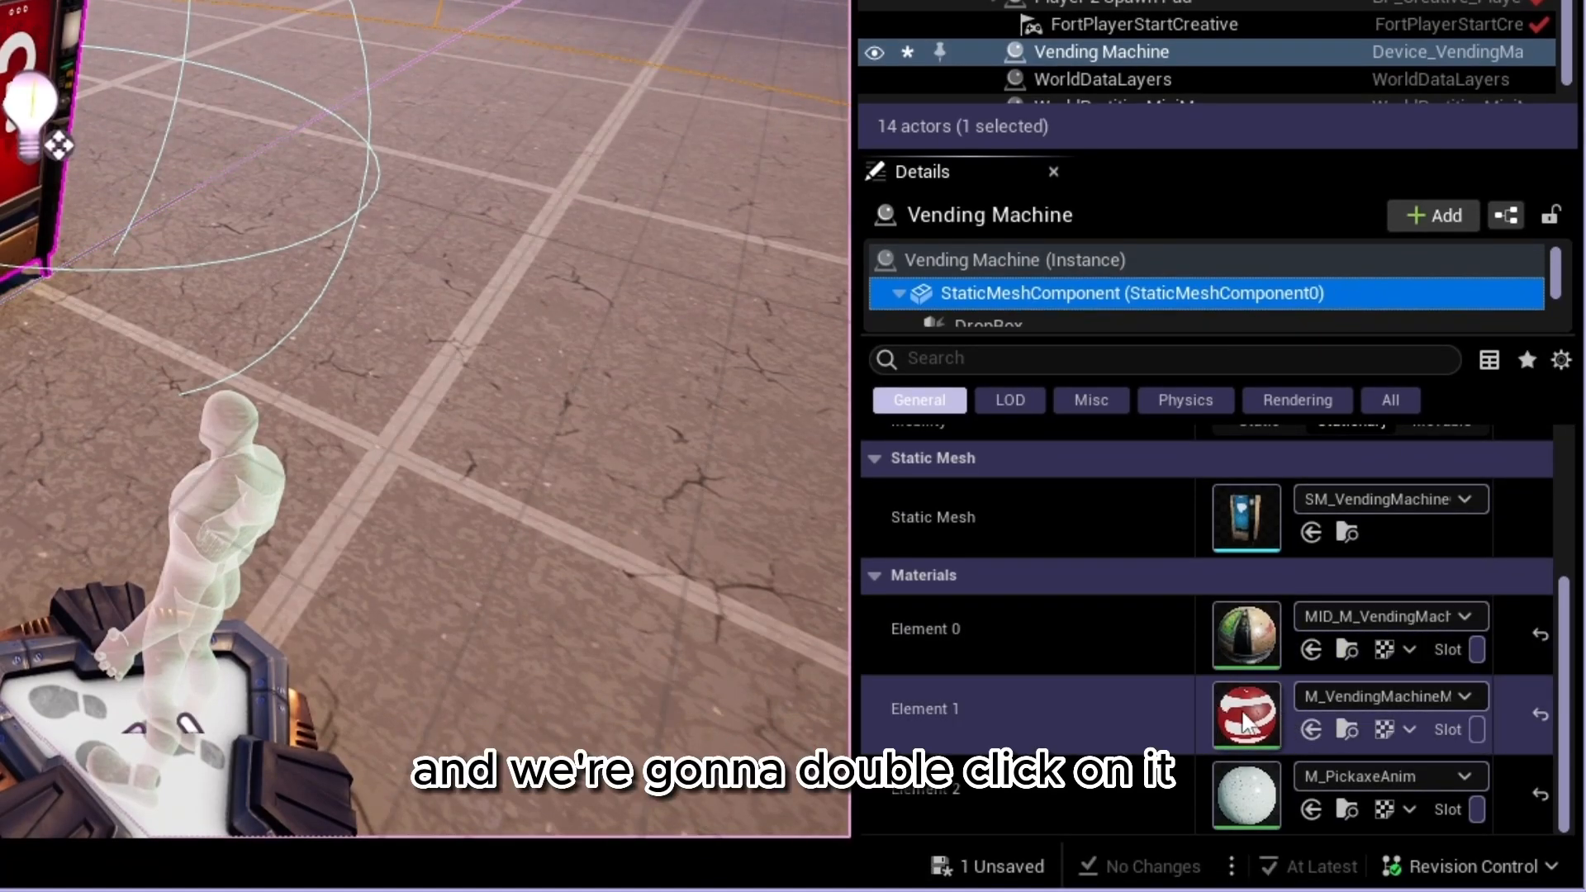
Step: Copy the Parent of the Element 1 screen material instance, then close its editor
double_click(1245, 715)
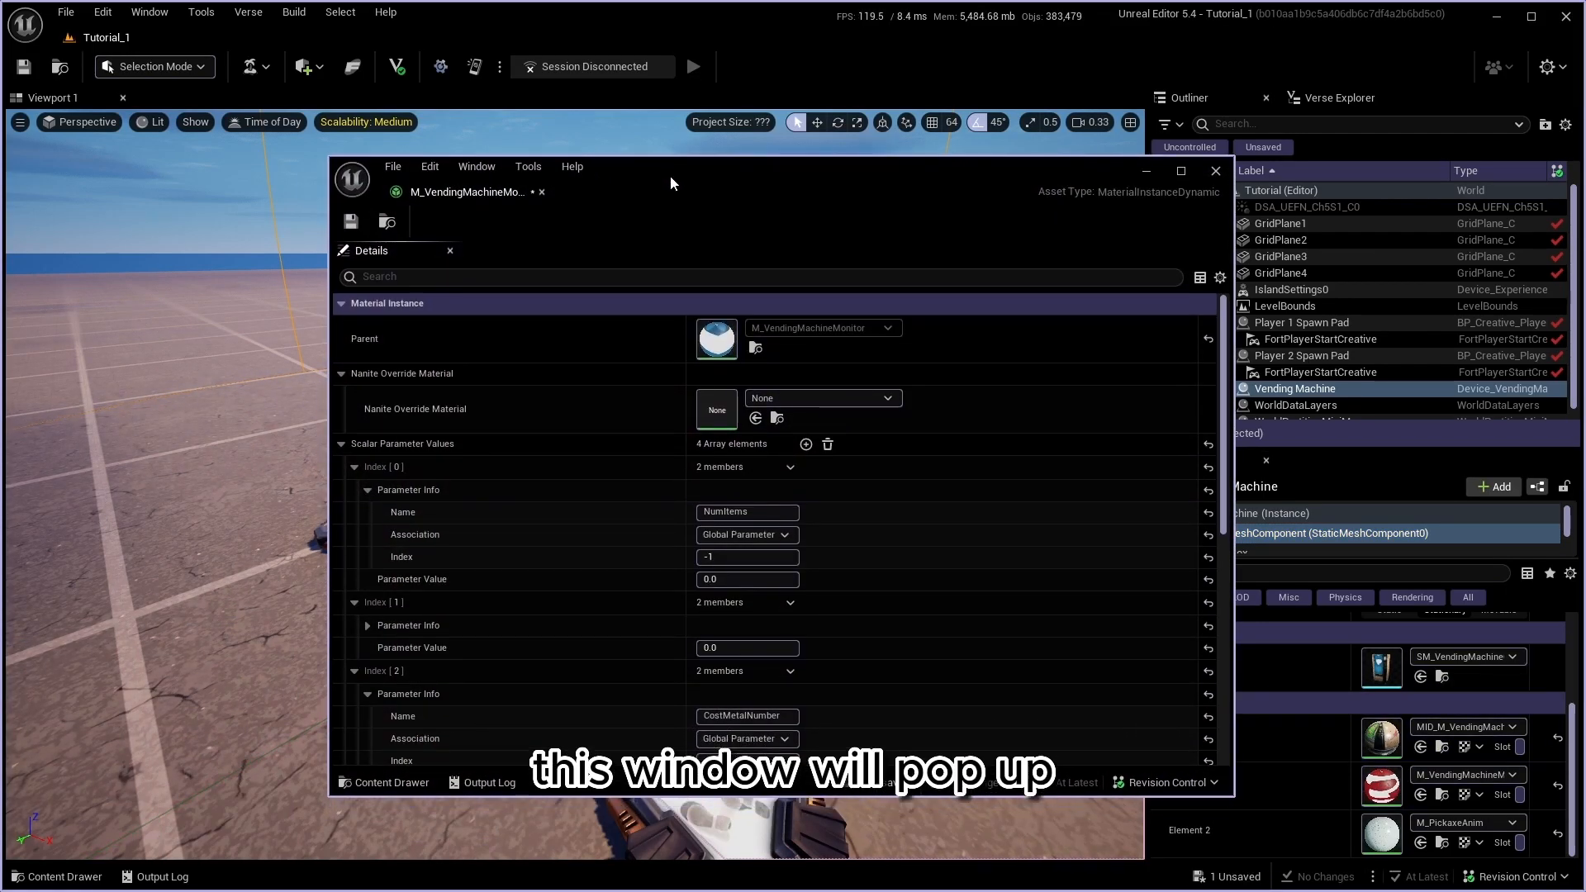
right_click(715, 337)
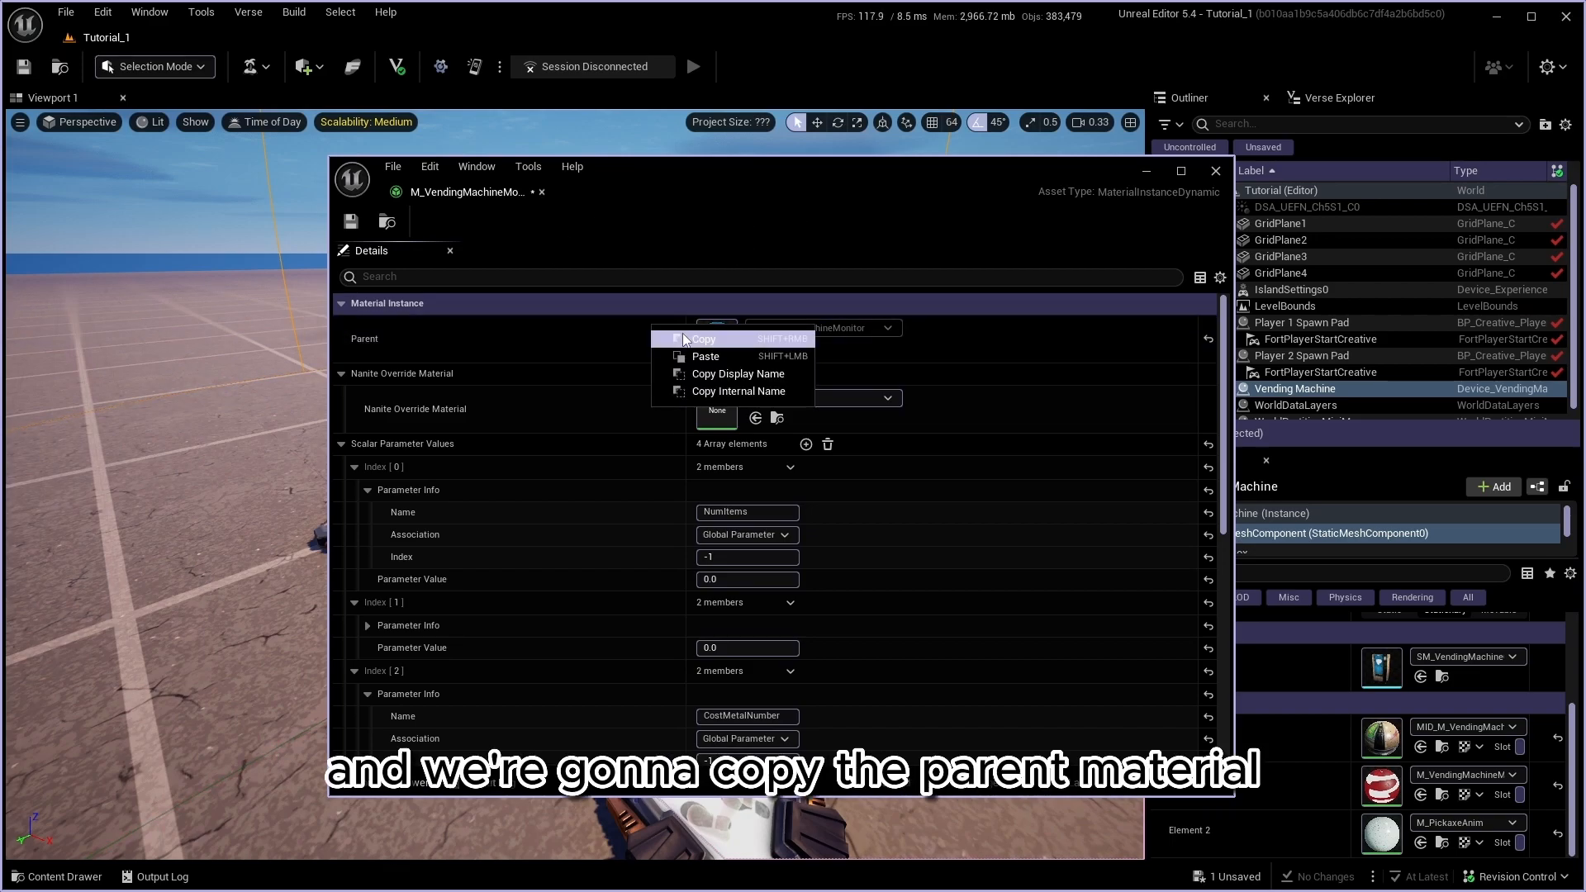
left_click(702, 337)
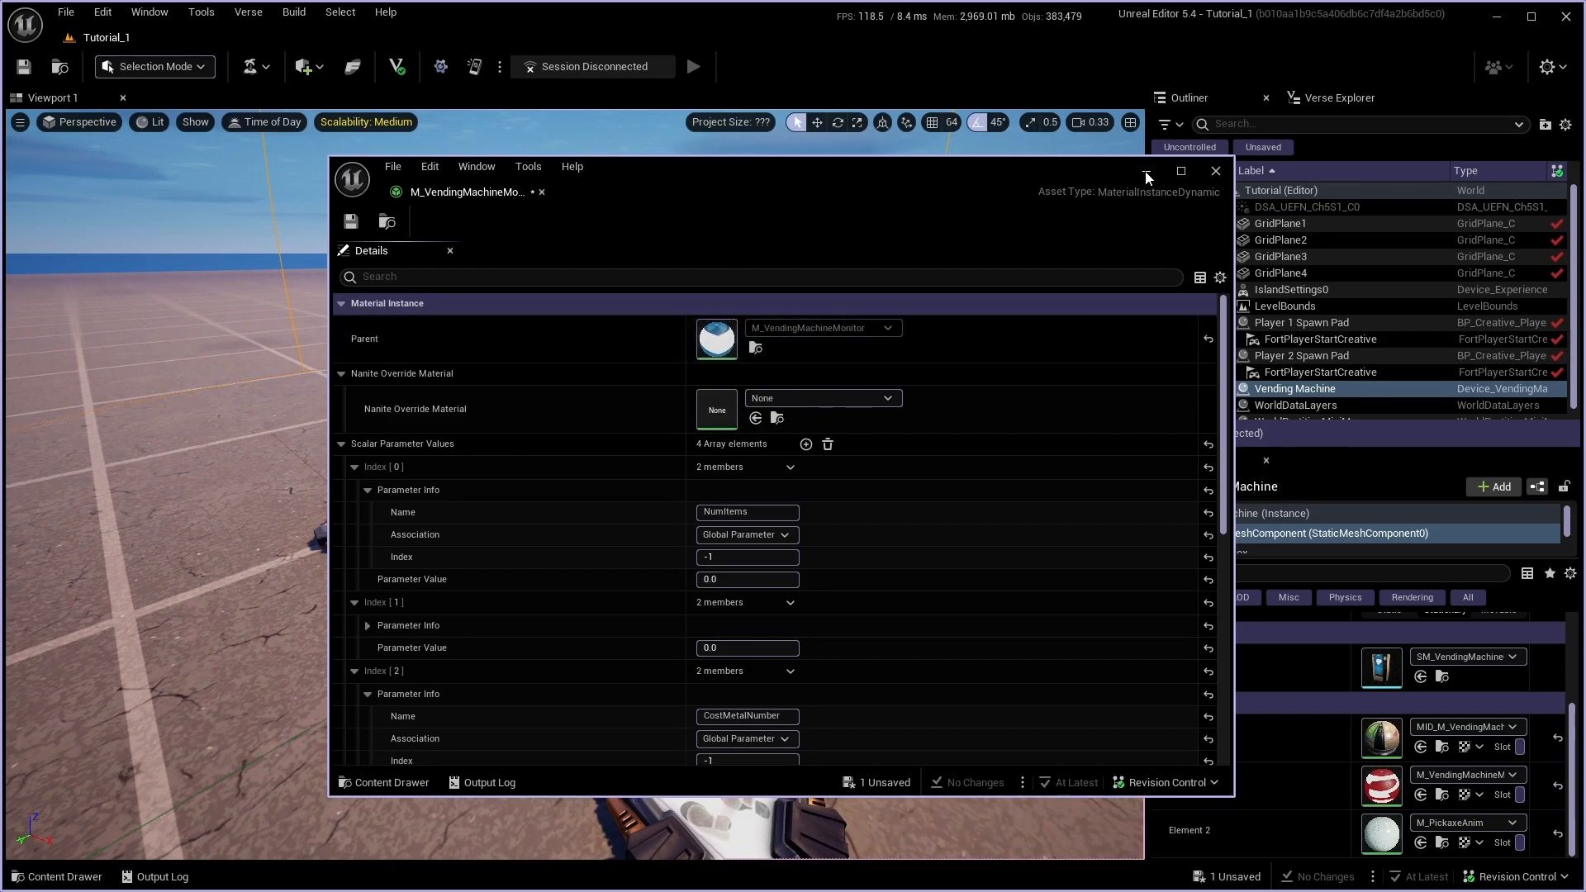
left_click(1215, 170)
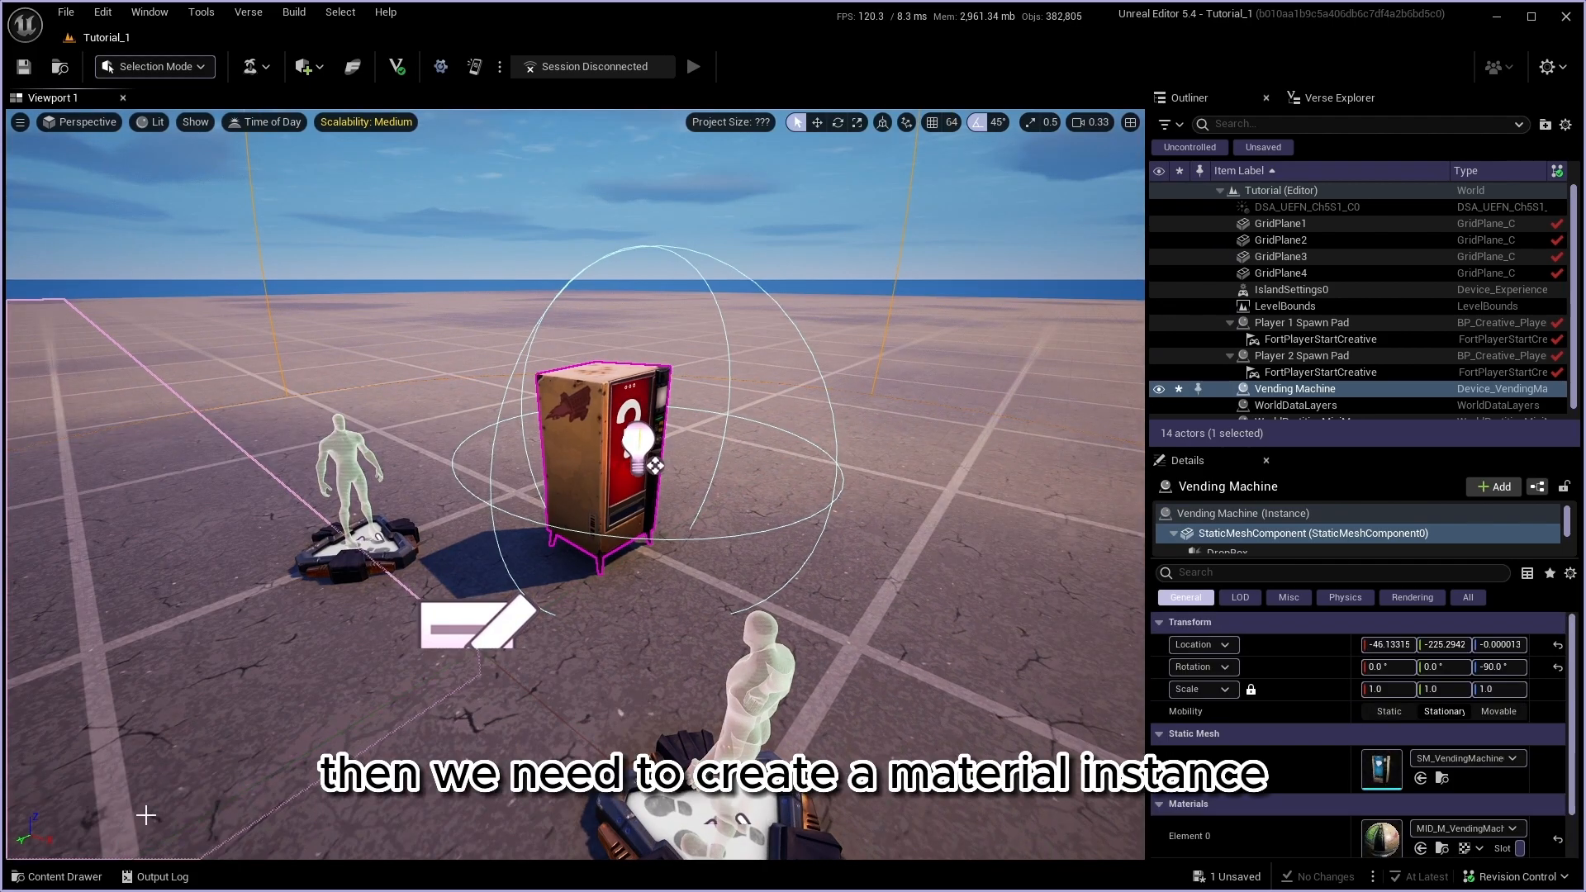
Step: Create a new Material Instance asset named CustomText in the Tutorial_1 content folder
left_click(56, 876)
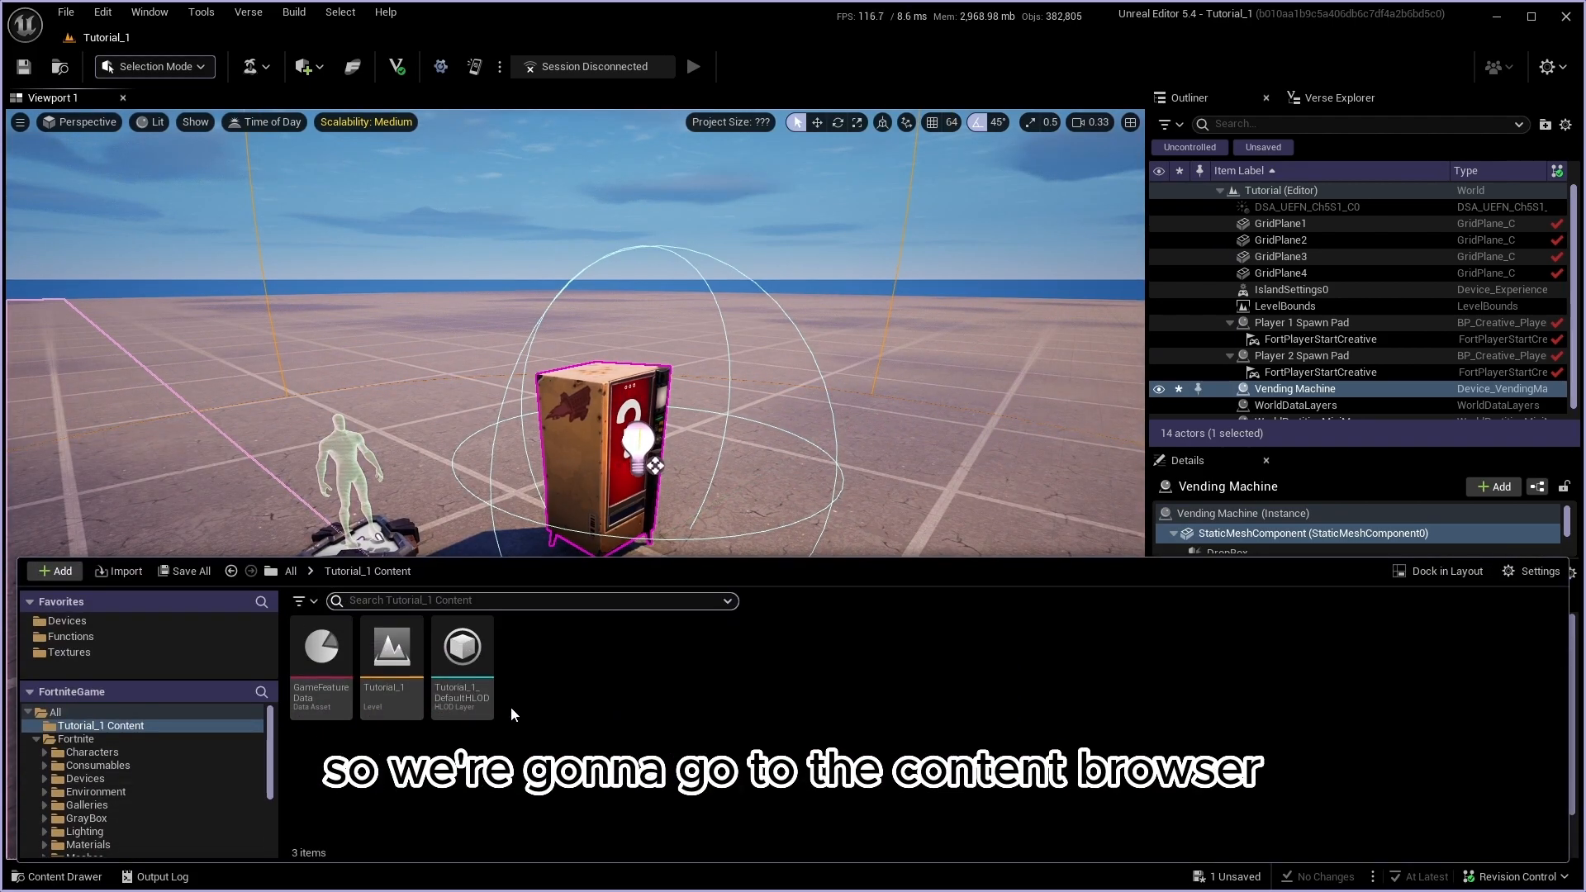
left_click(54, 570)
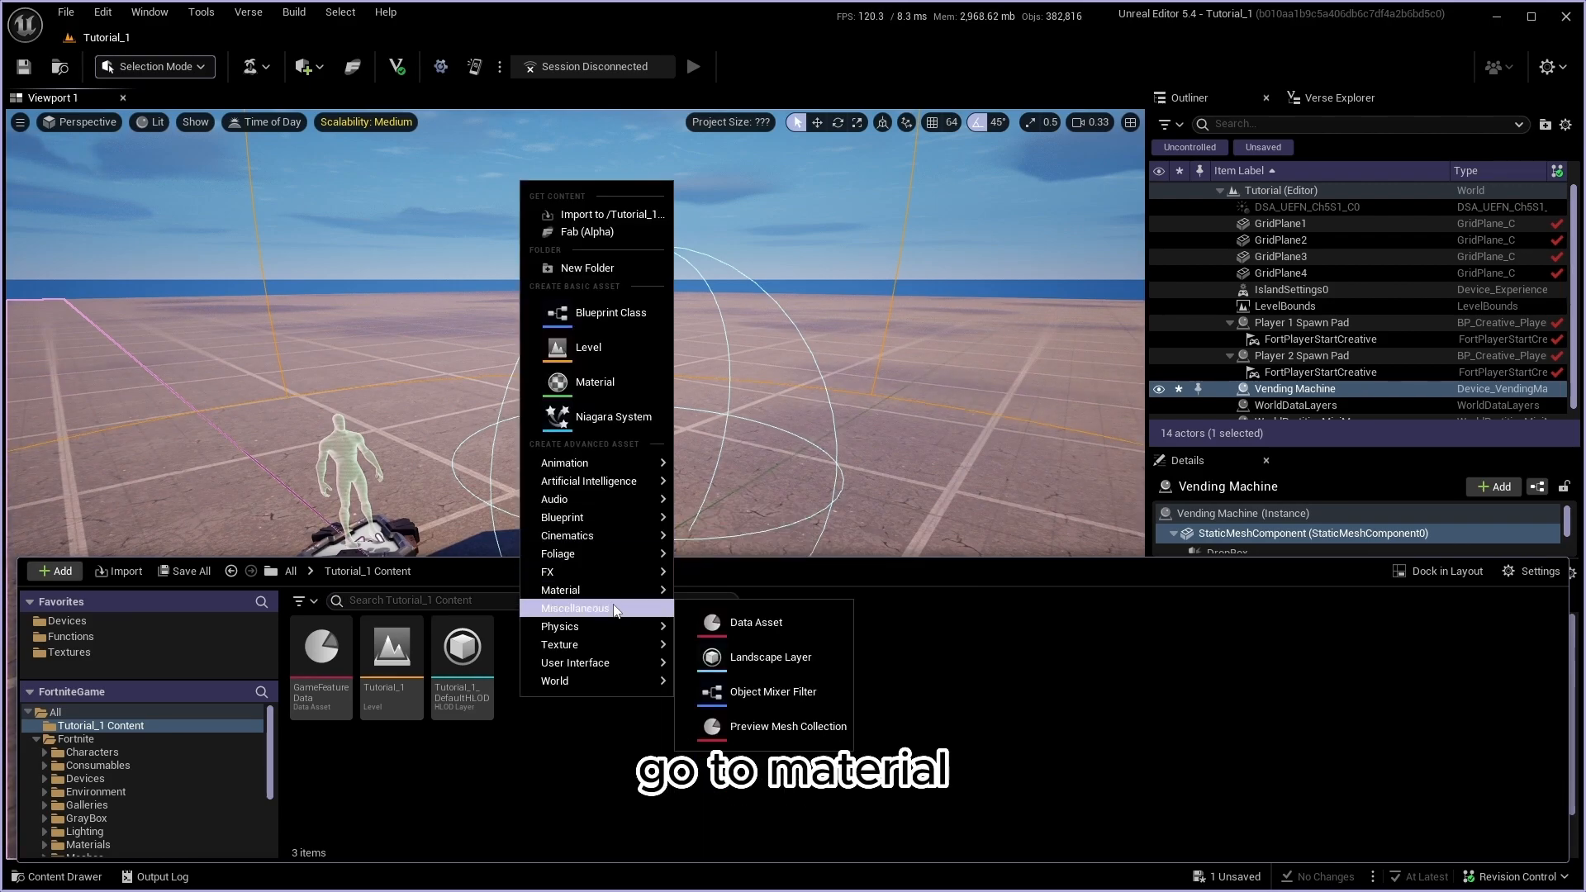
mouse_move(560, 590)
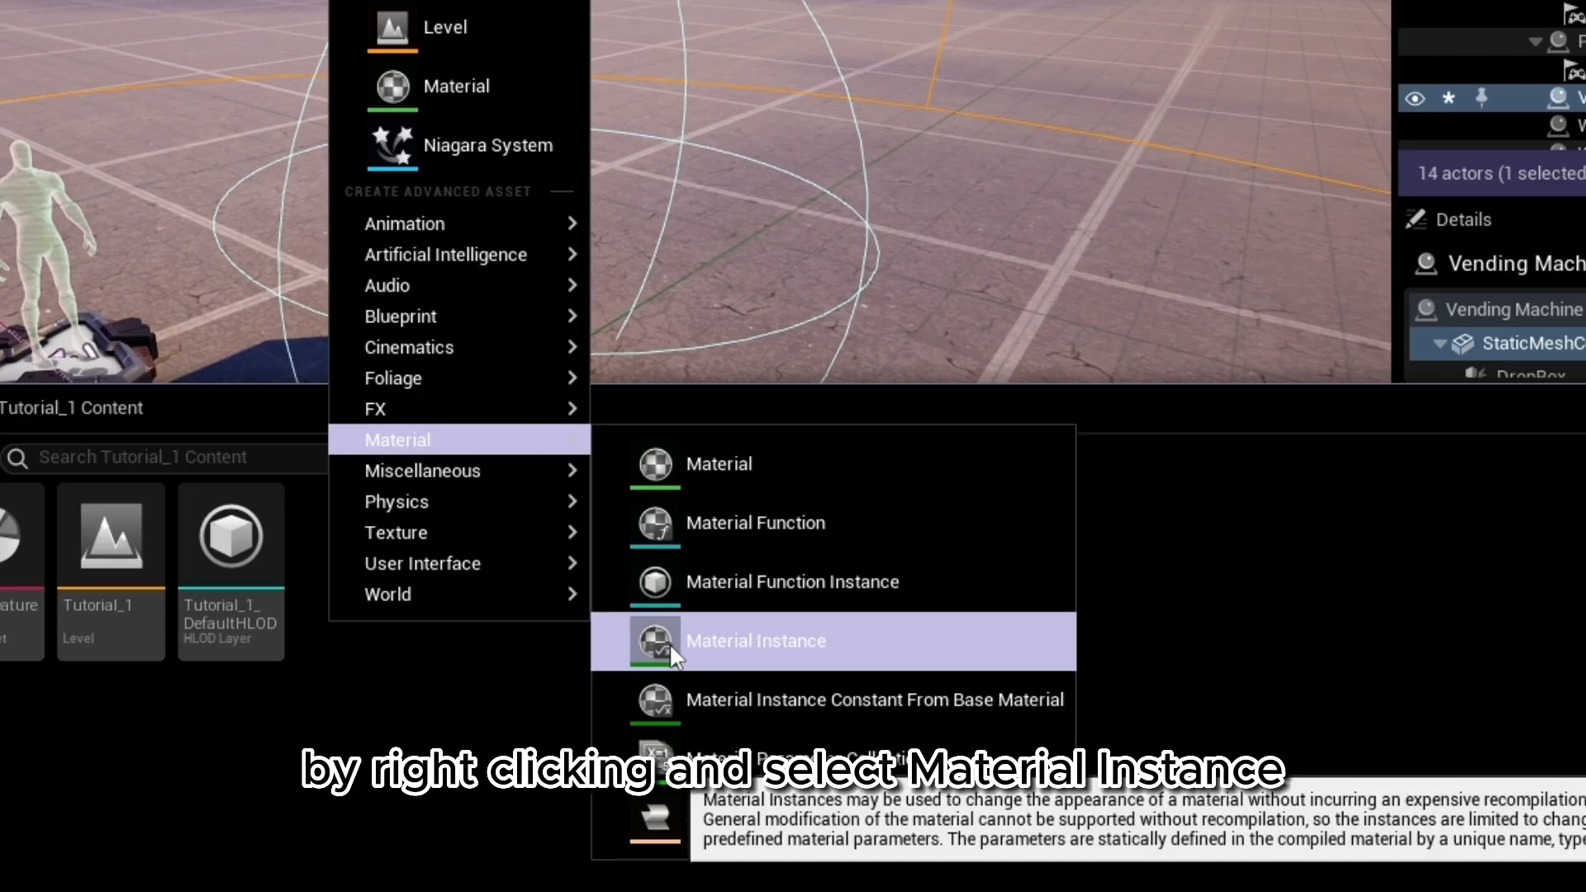
left_click(754, 641)
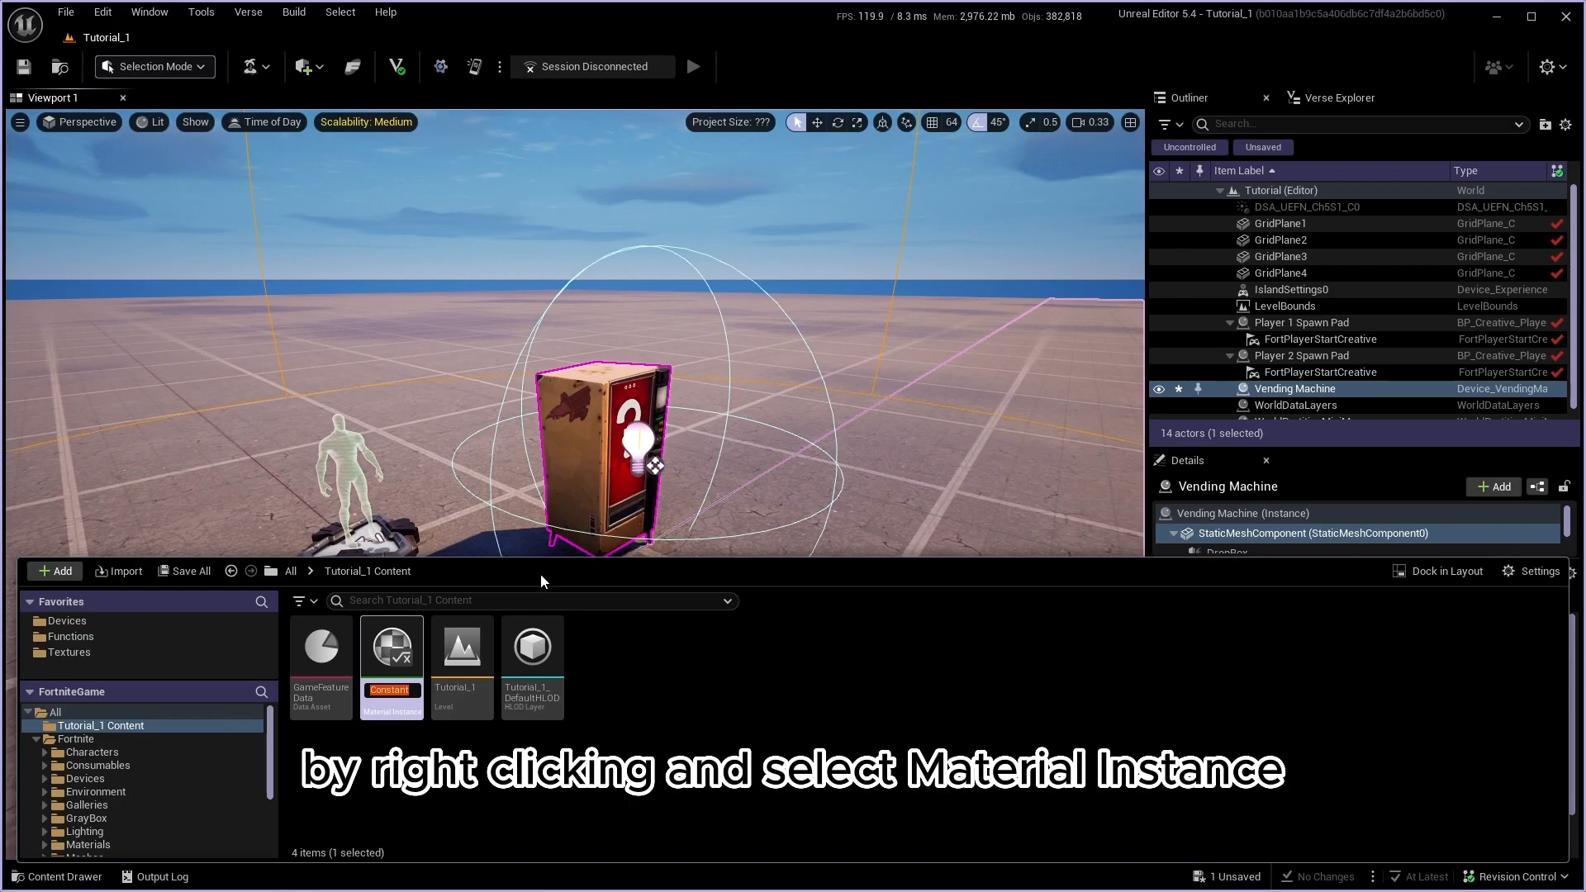
type("CustomTex")
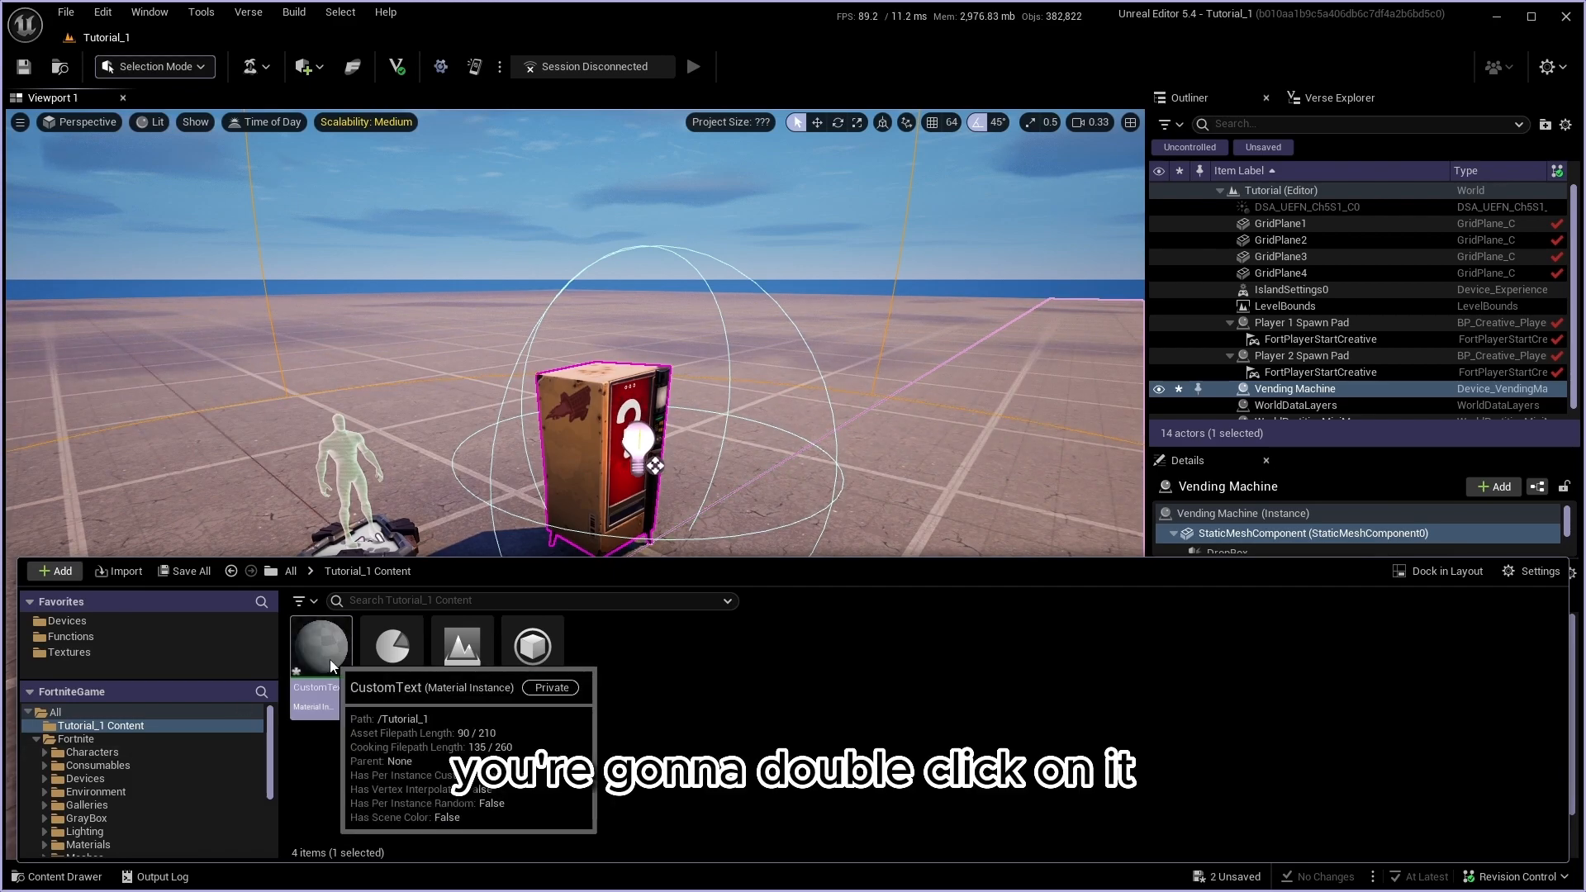
Step: Paste the copied monitor material as CustomText's Parent and choose a new WeaponIcon texture
double_click(319, 644)
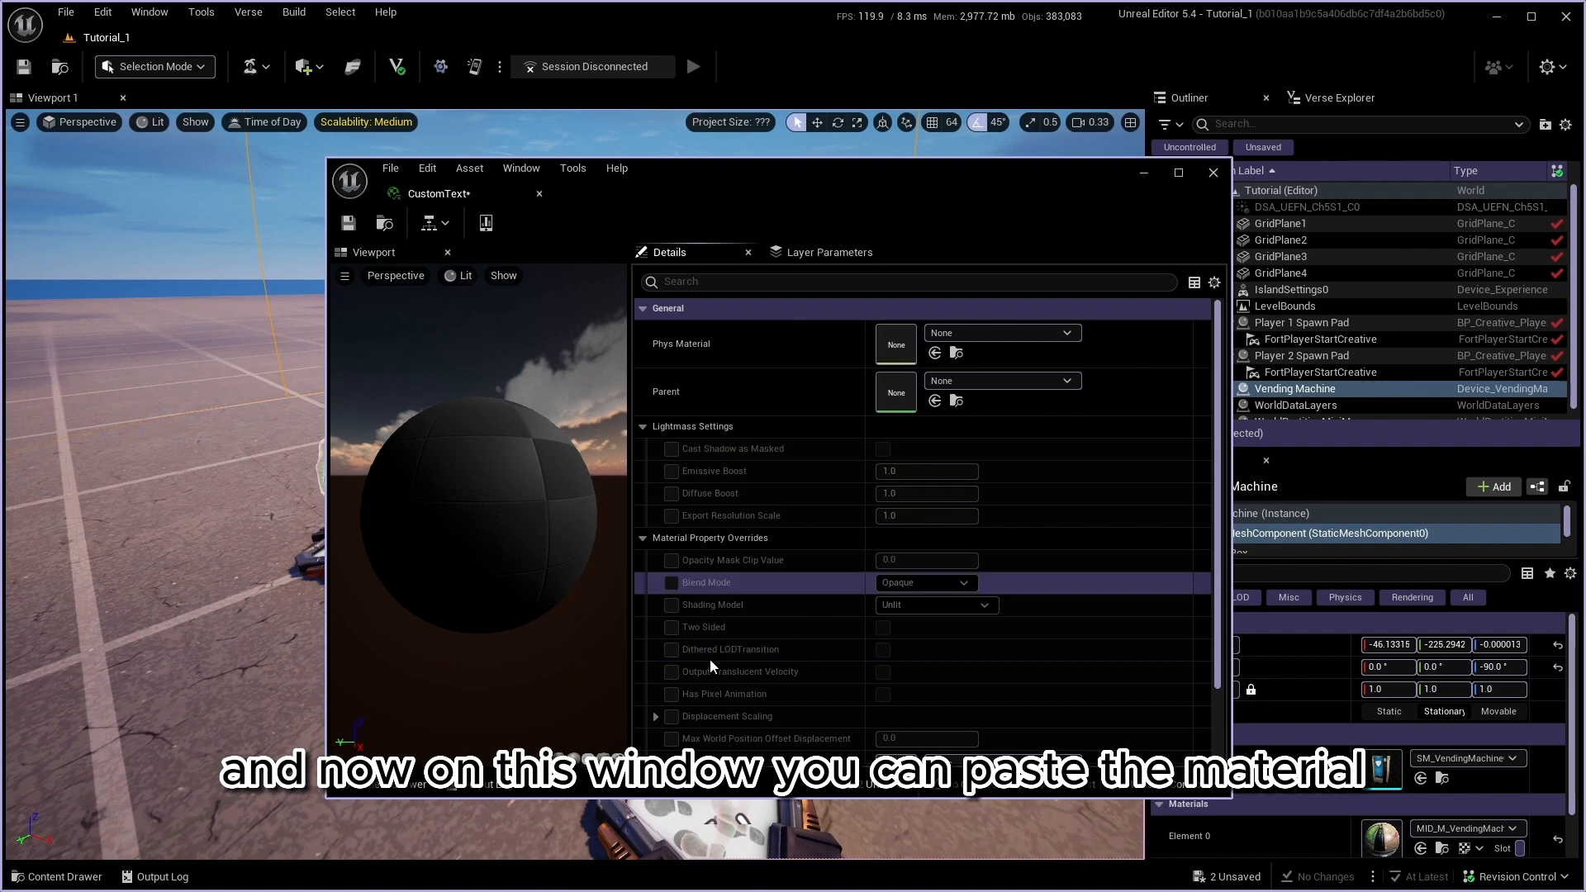
right_click(722, 400)
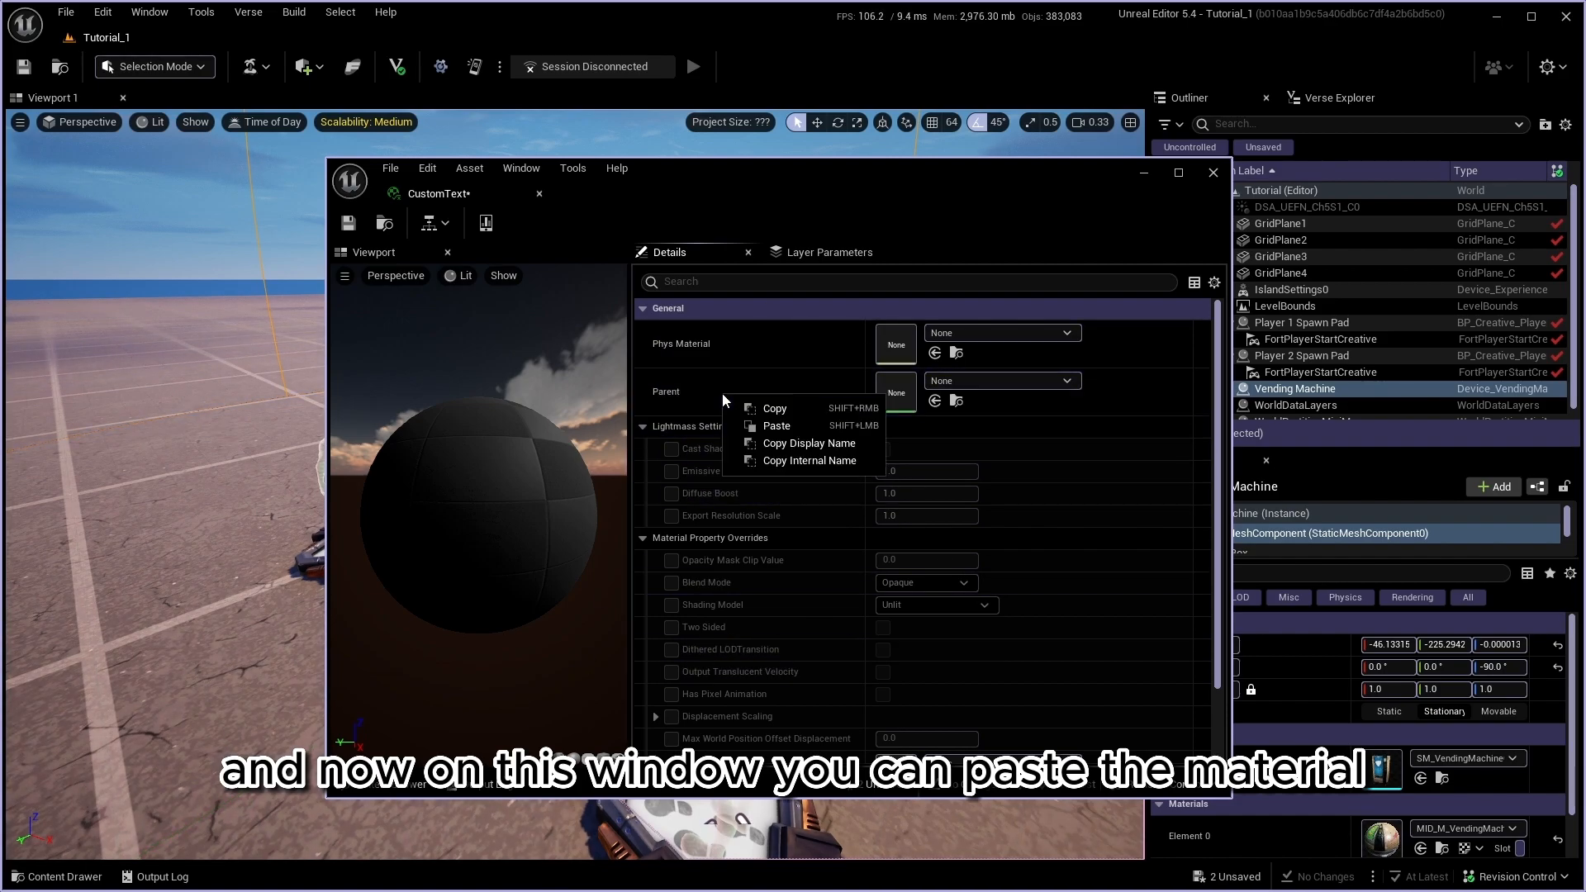
left_click(777, 425)
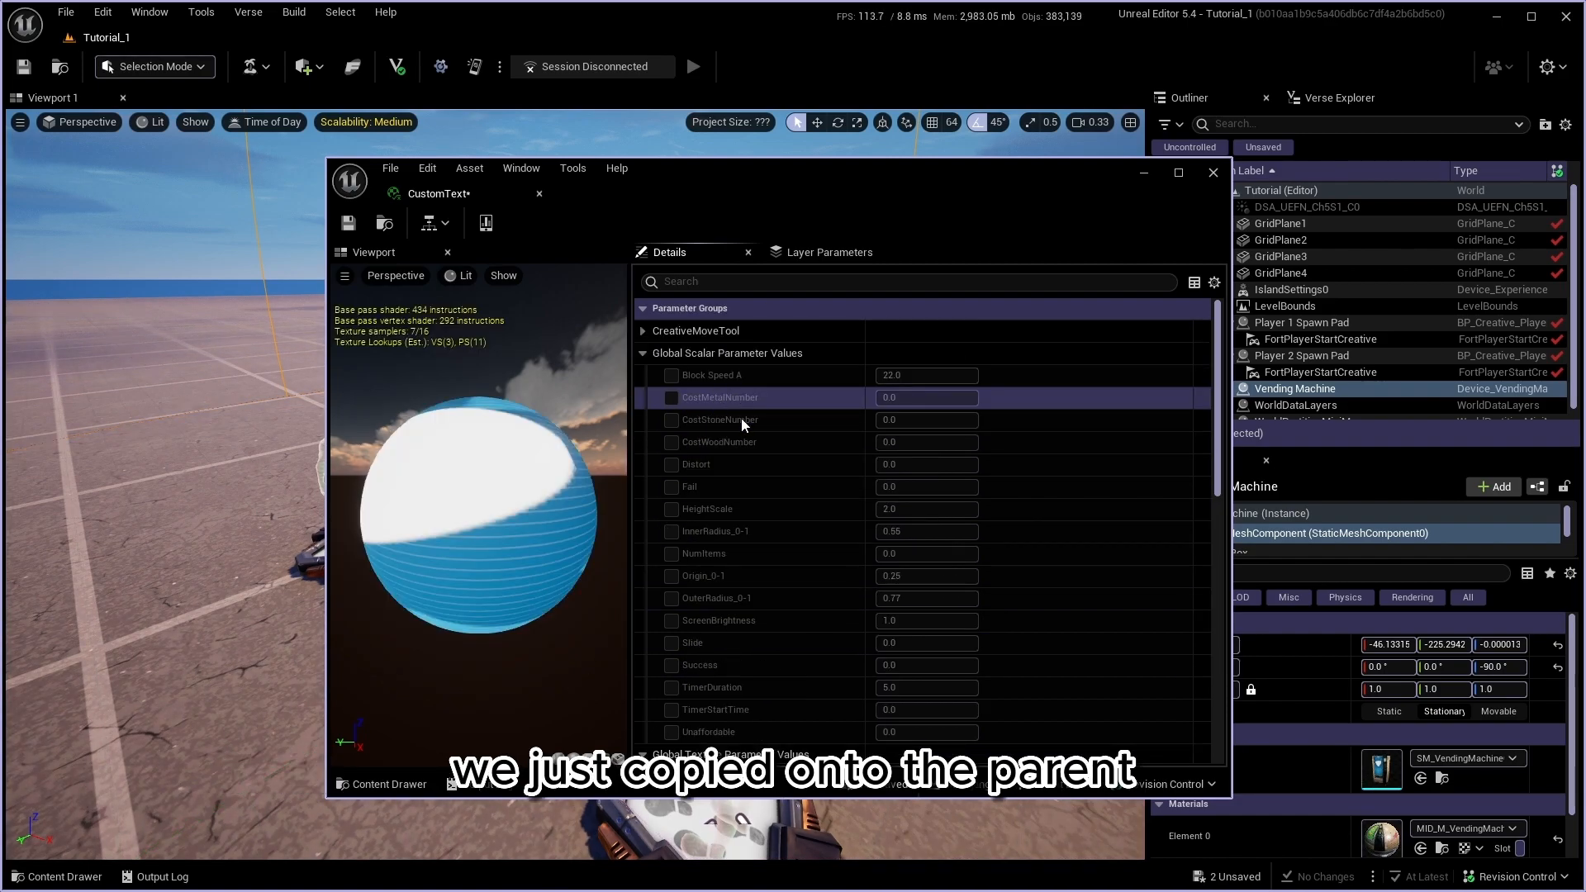
scroll("down", 3)
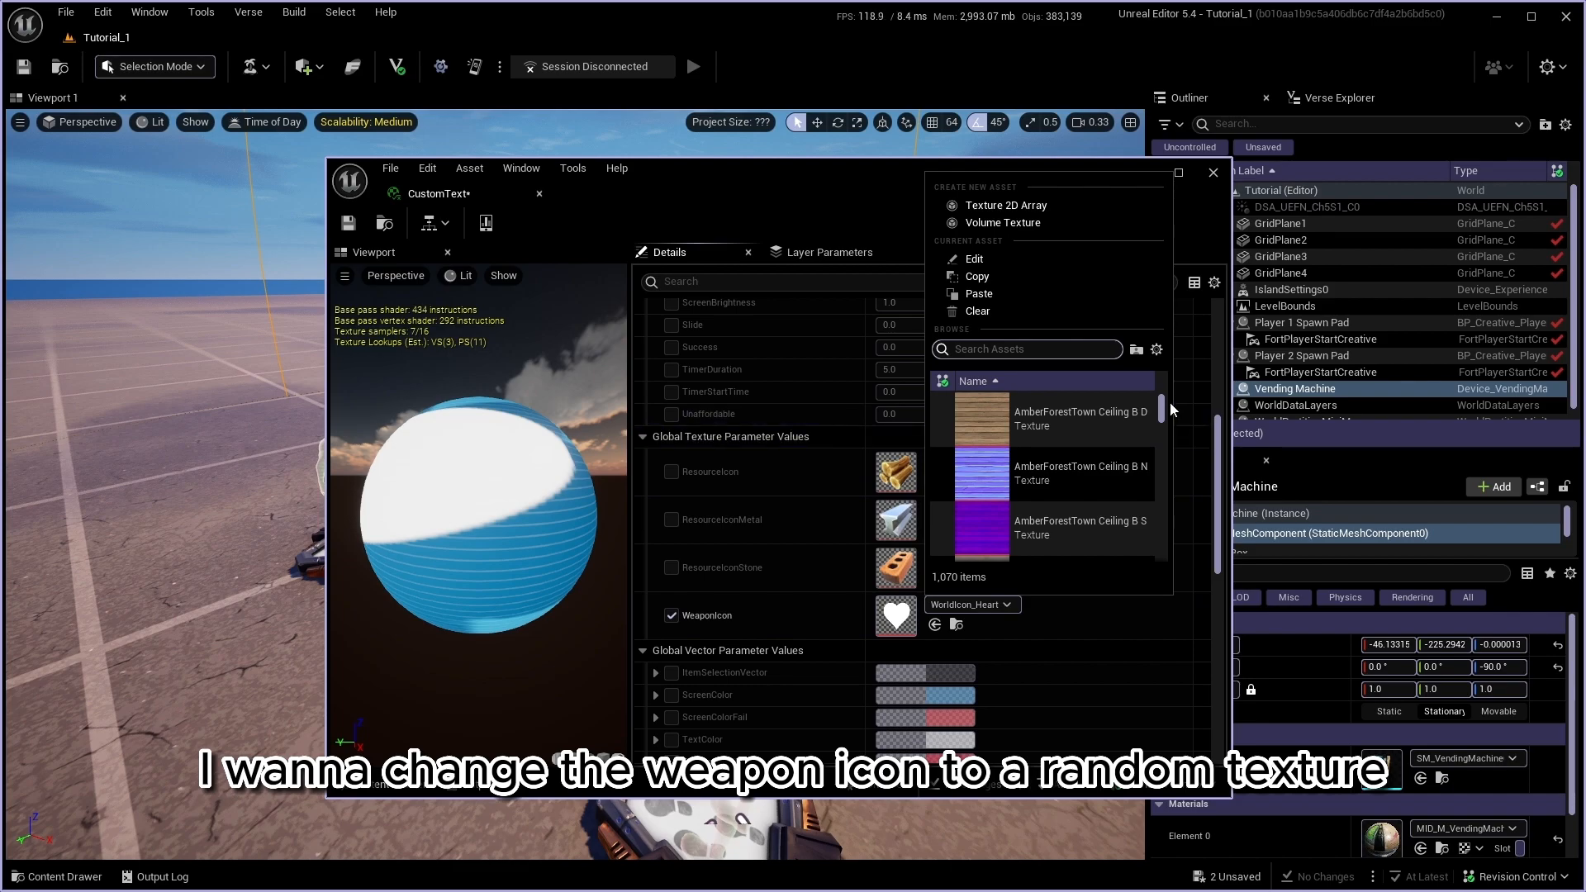
scroll("down", 3)
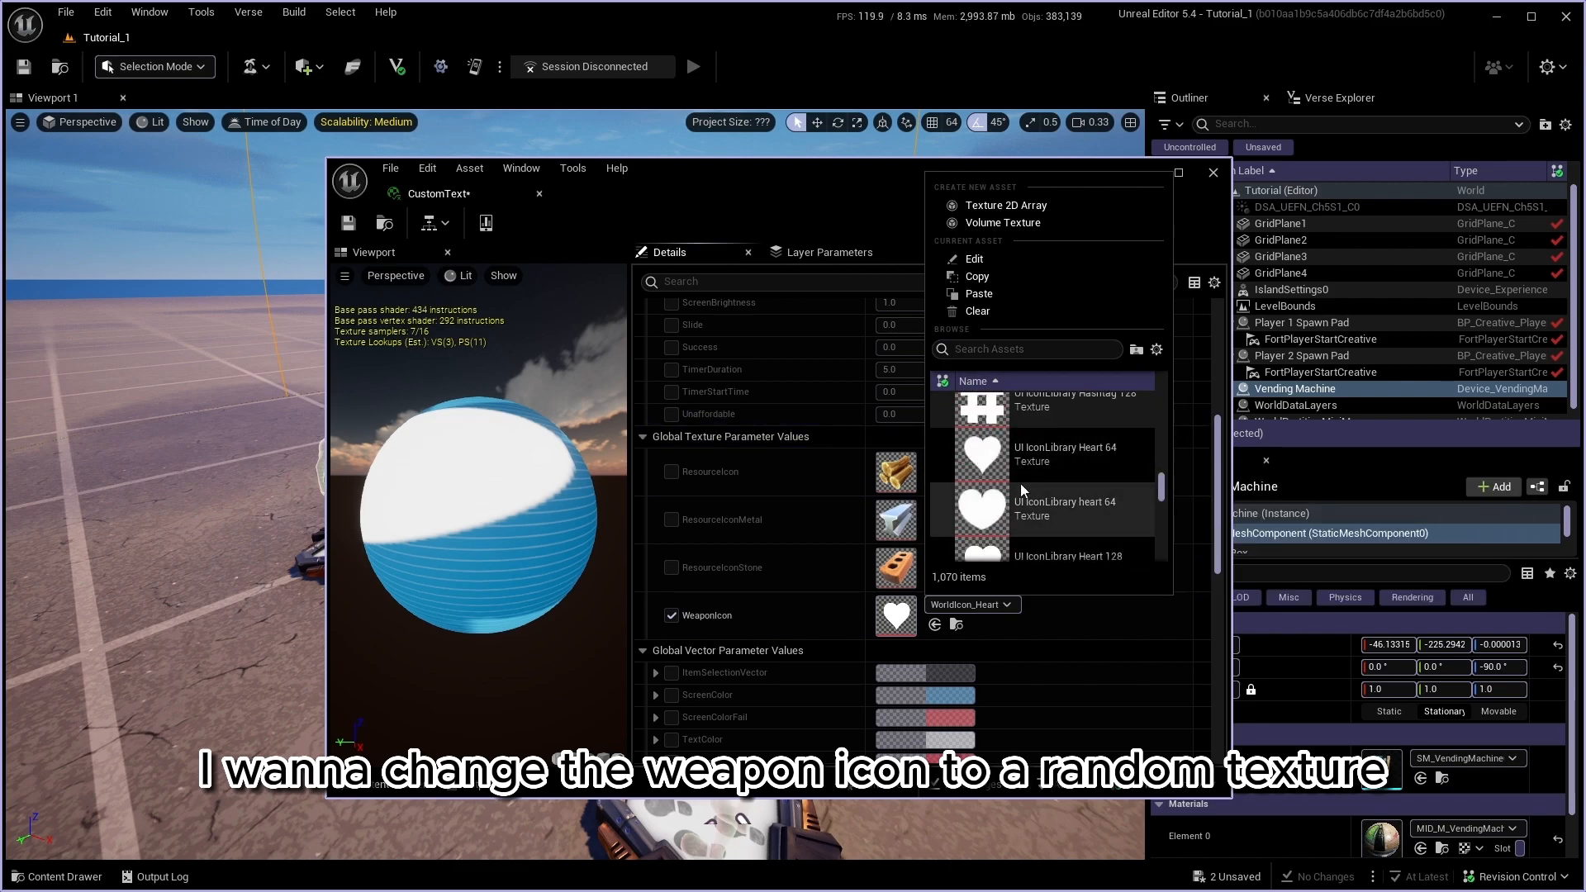
left_click(981, 505)
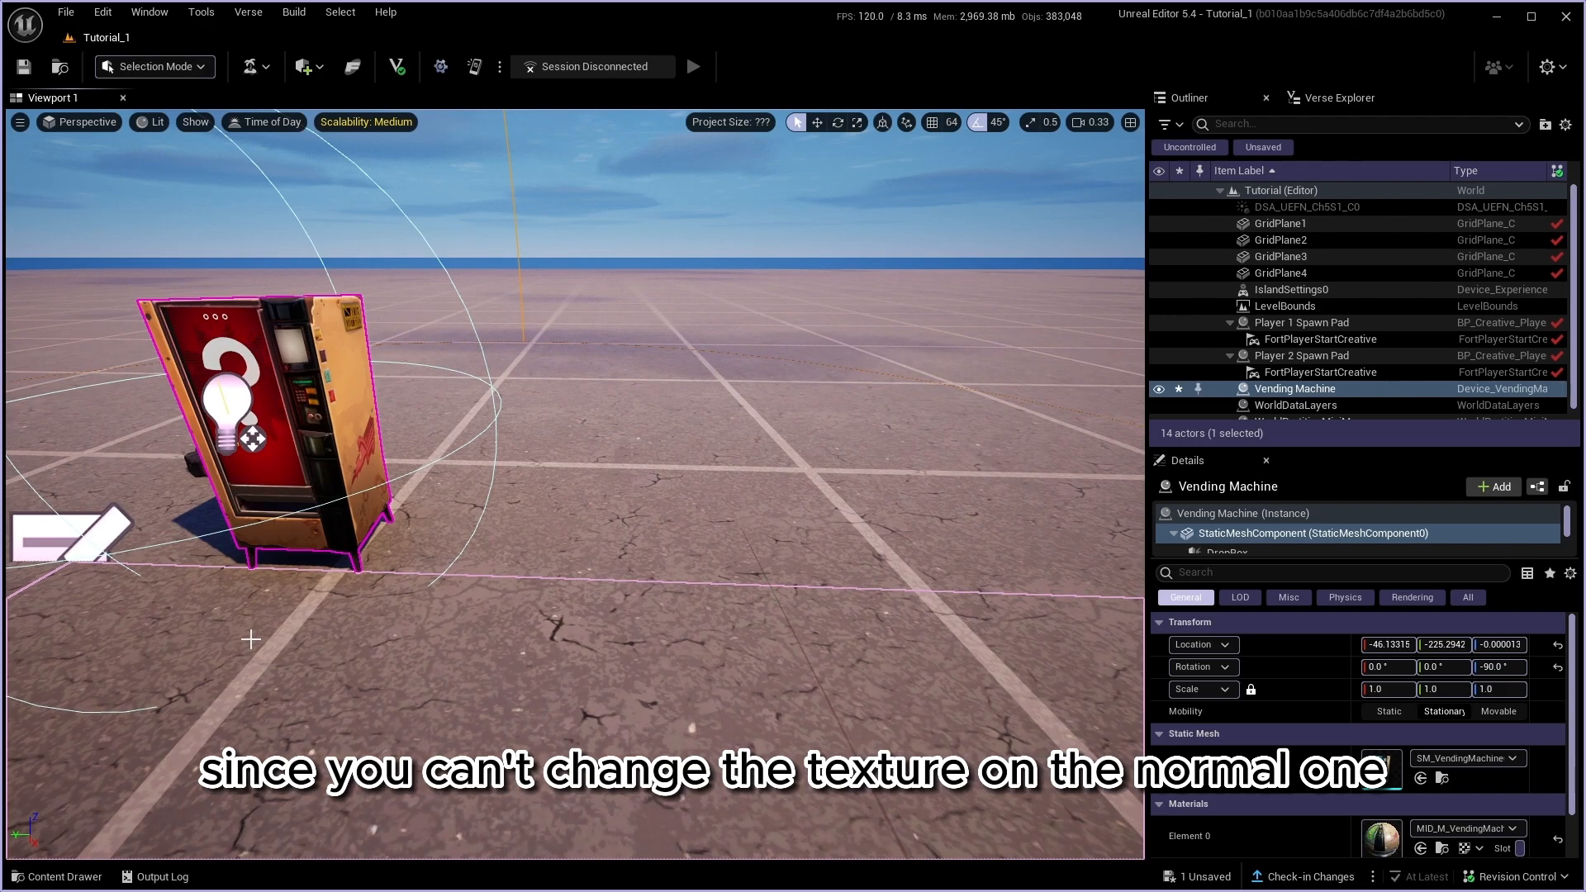
Step: Import CustomVendingMachine1.fbx from the Vending Model folder into Tutorial_1 content
left_click(57, 875)
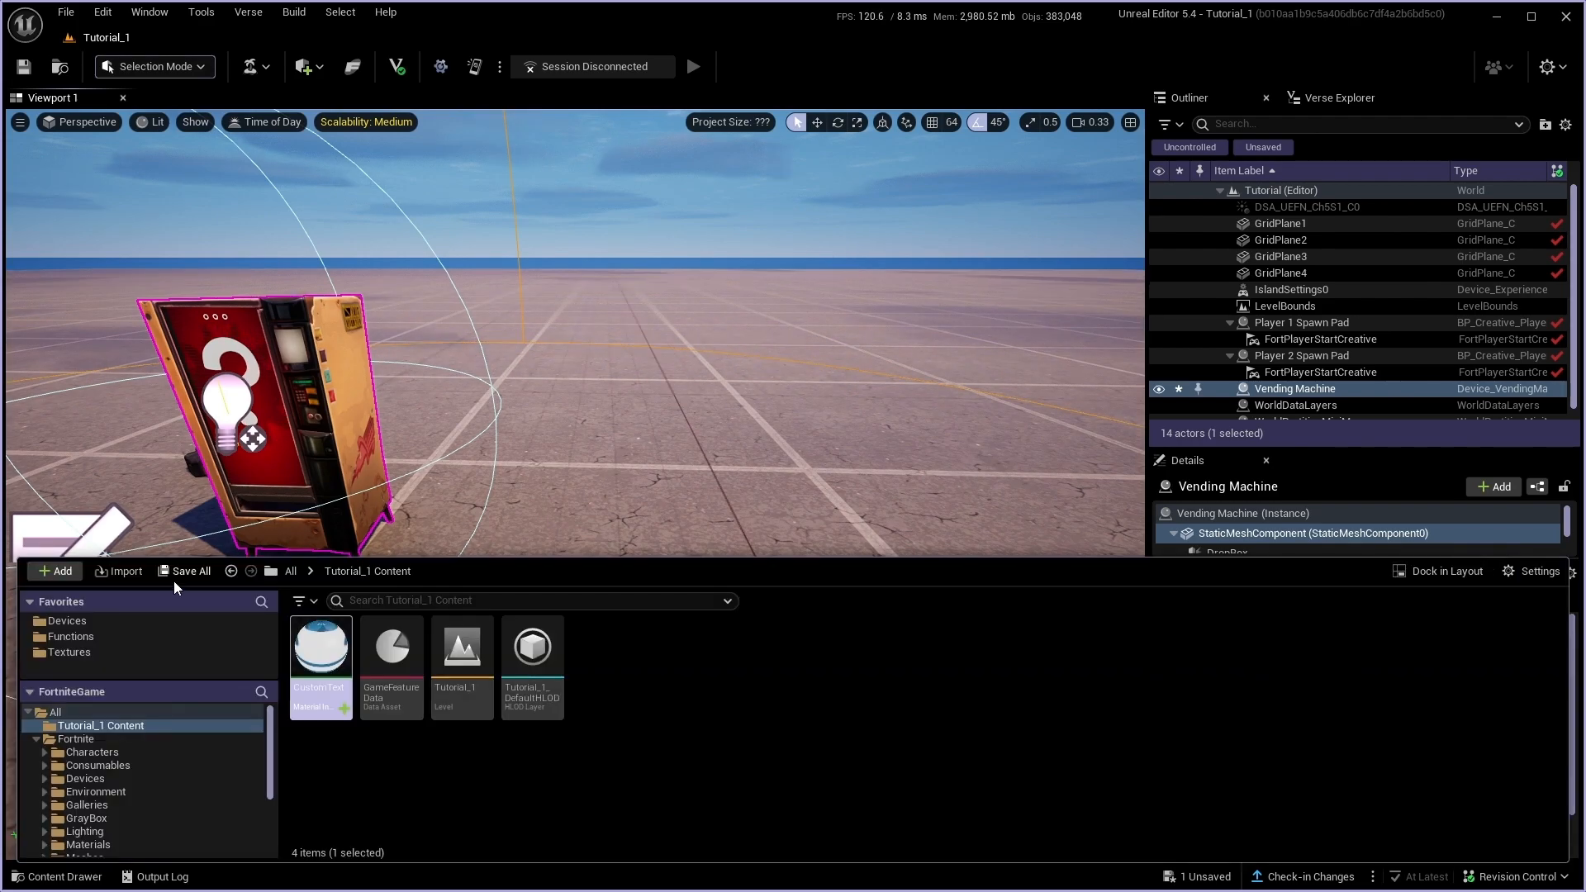
left_click(118, 569)
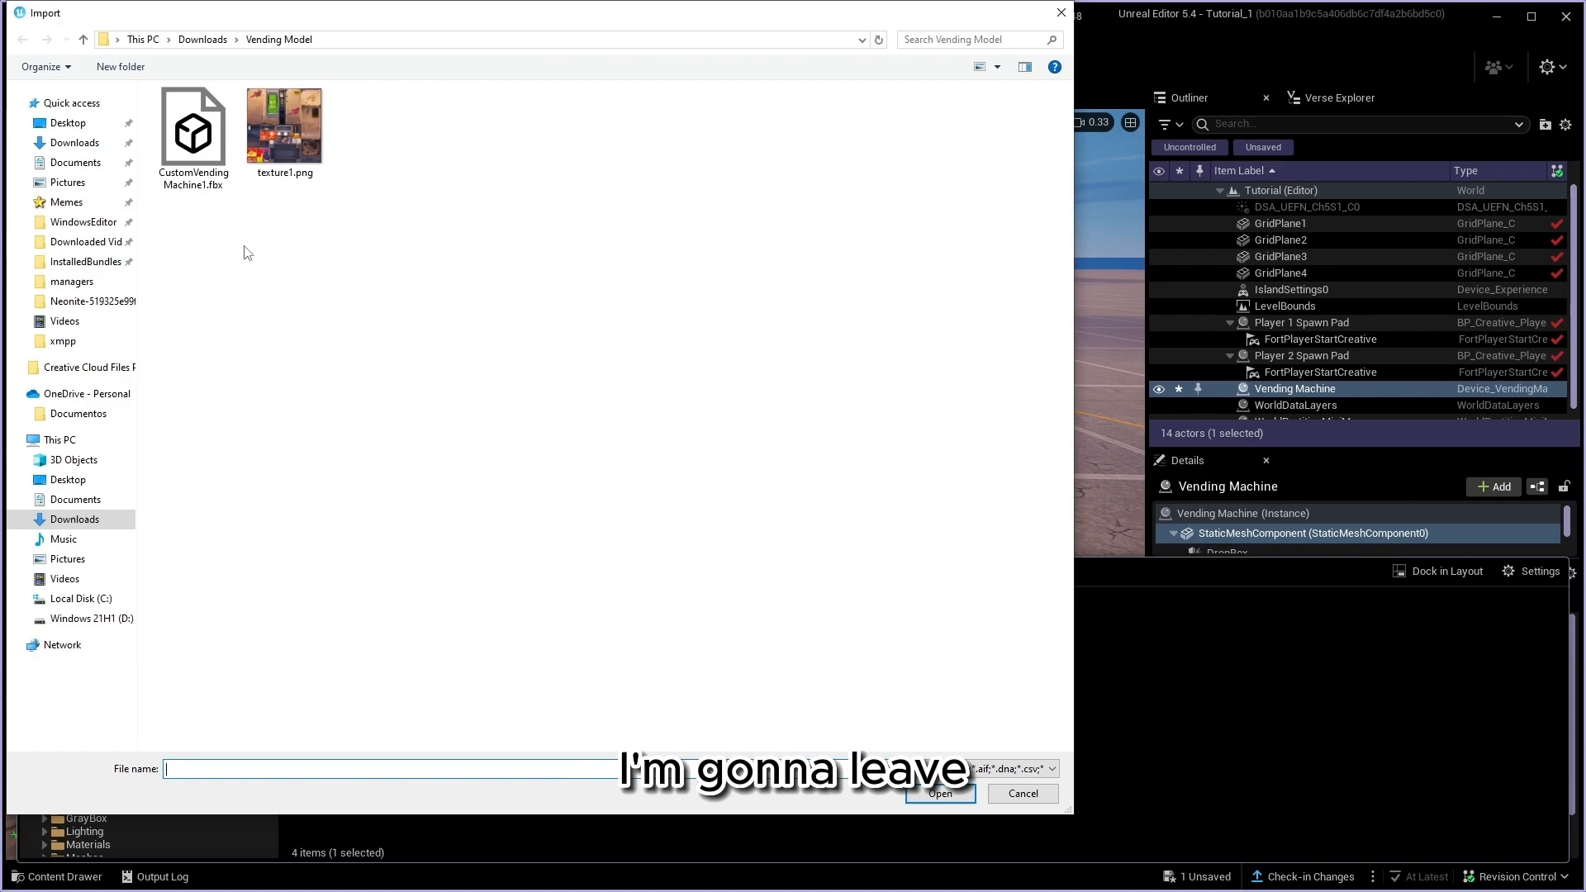
left_click(193, 129)
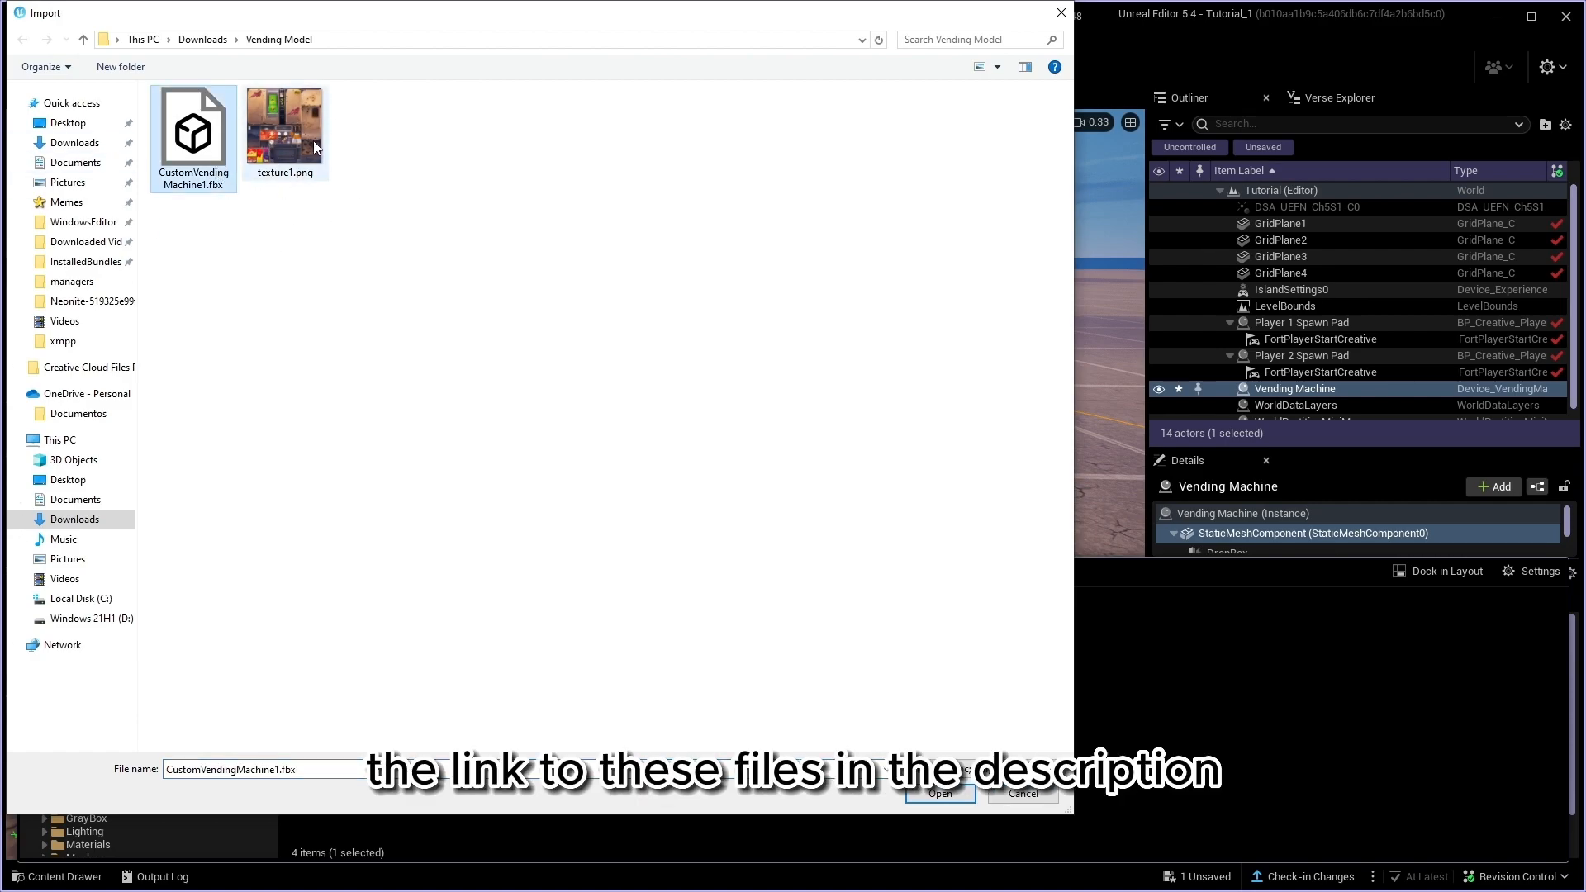
left_click(938, 792)
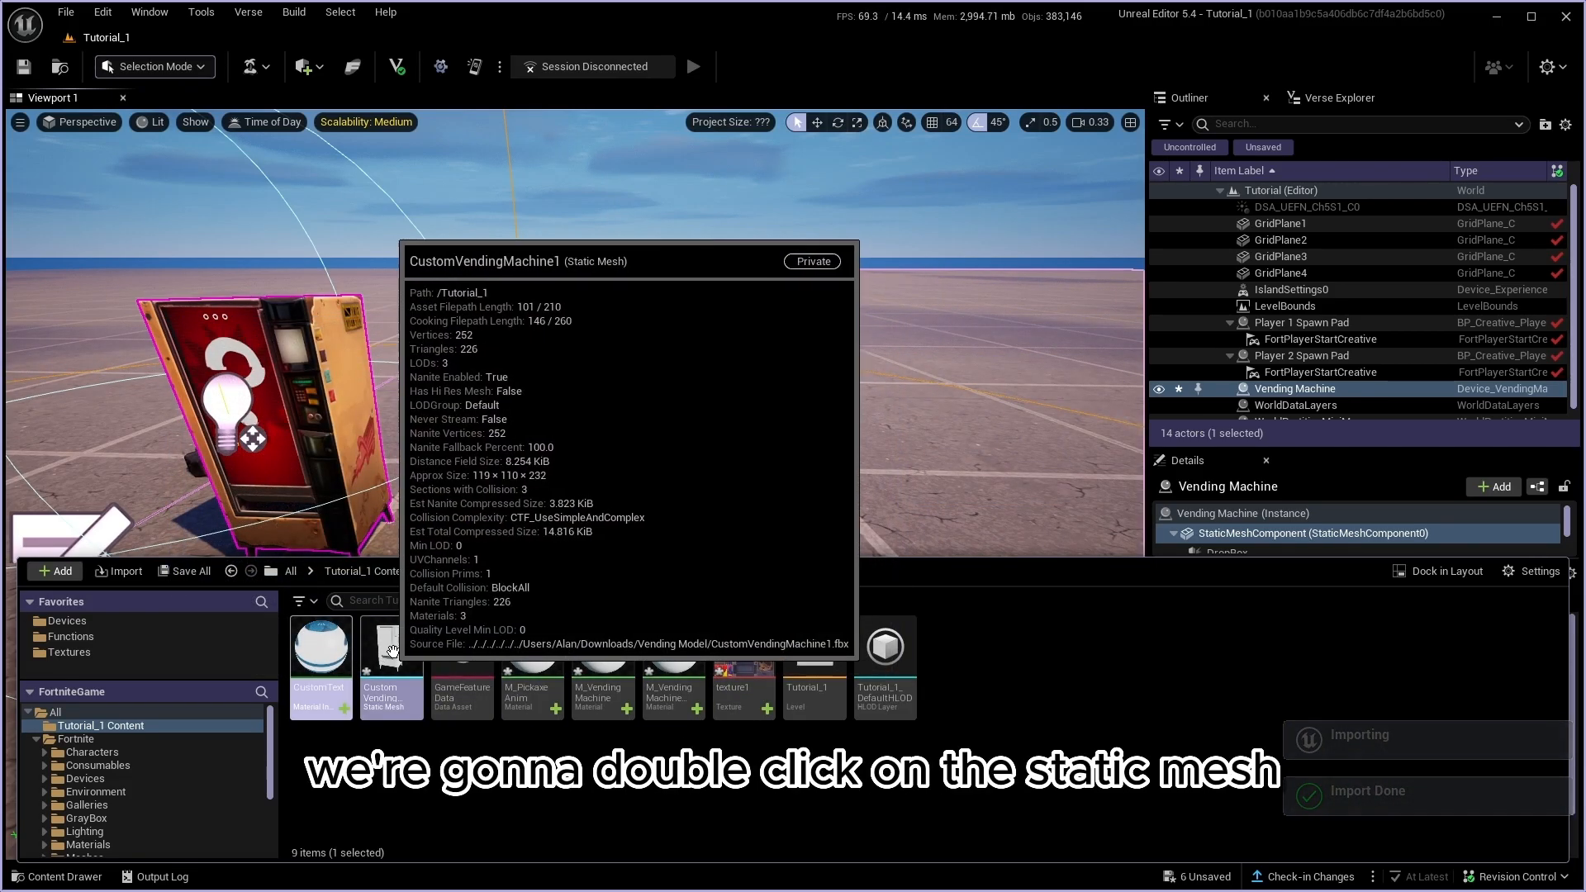
Step: Set CustomVendingMachine1's Element 1 material to CustomText and open the Element 0 M_VendingMachine material
double_click(390, 647)
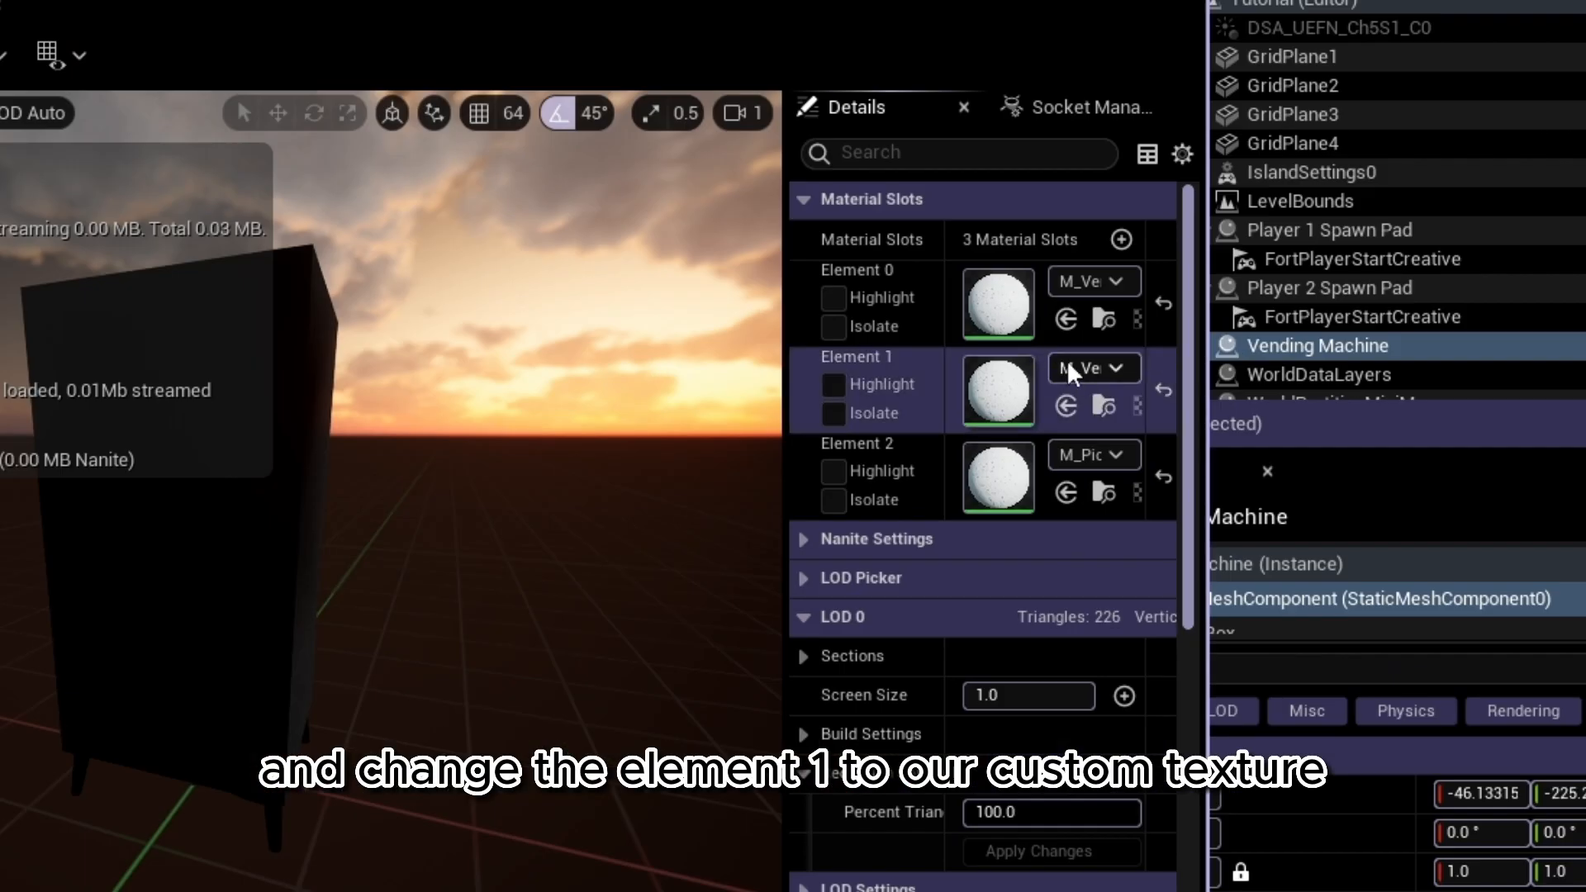
left_click(1116, 366)
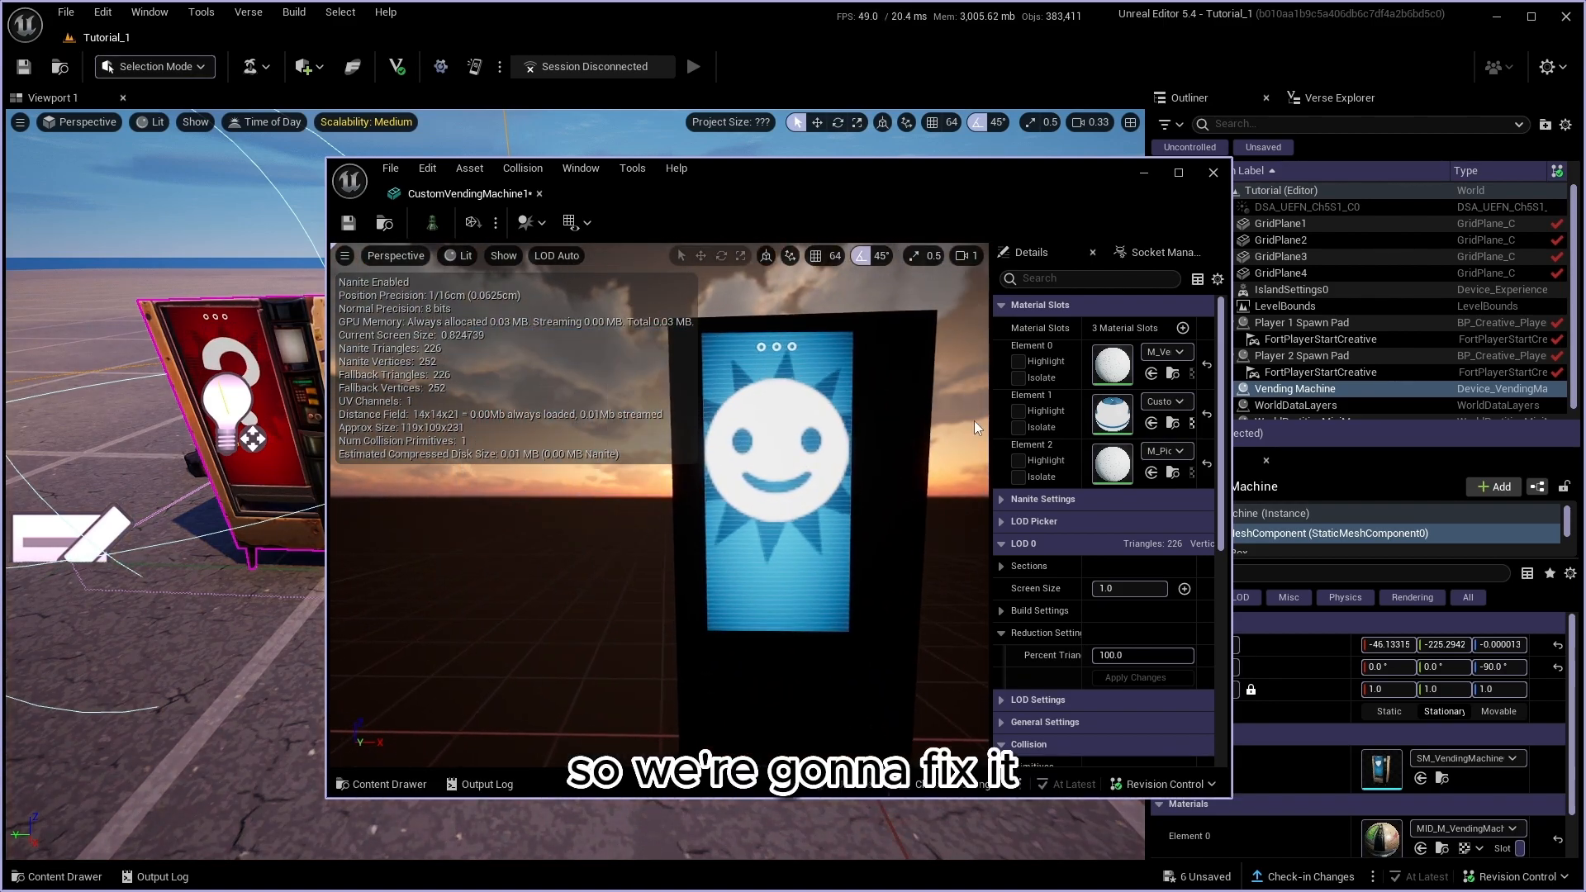
double_click(1110, 362)
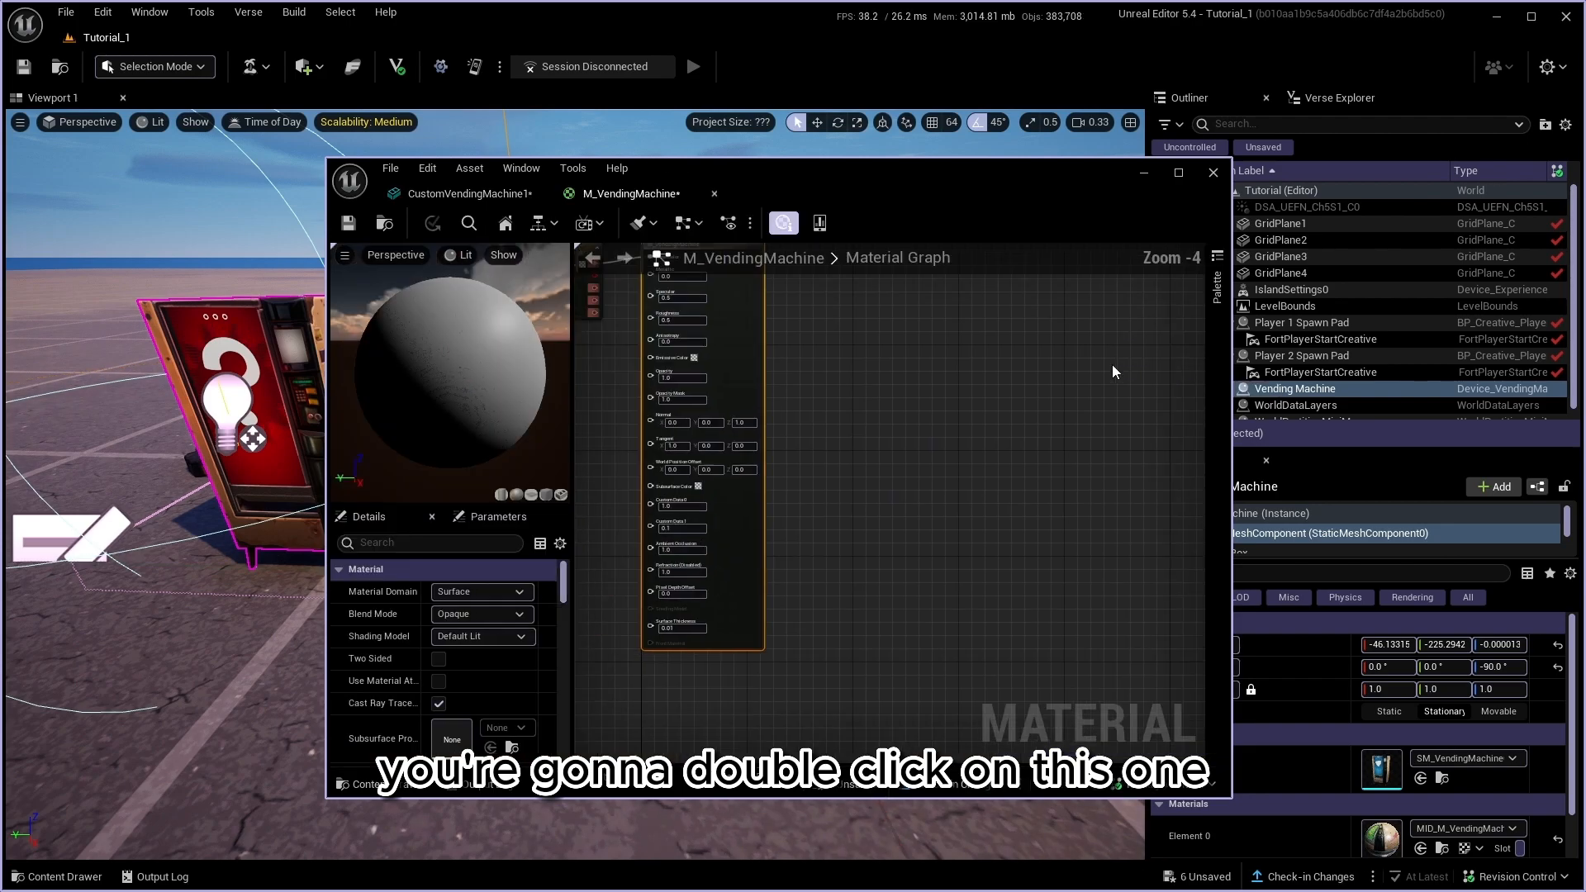
Step: Set the Texture Sample to texture1 for Base Color, save M_VendingMachine and close the editor
double_click(814, 393)
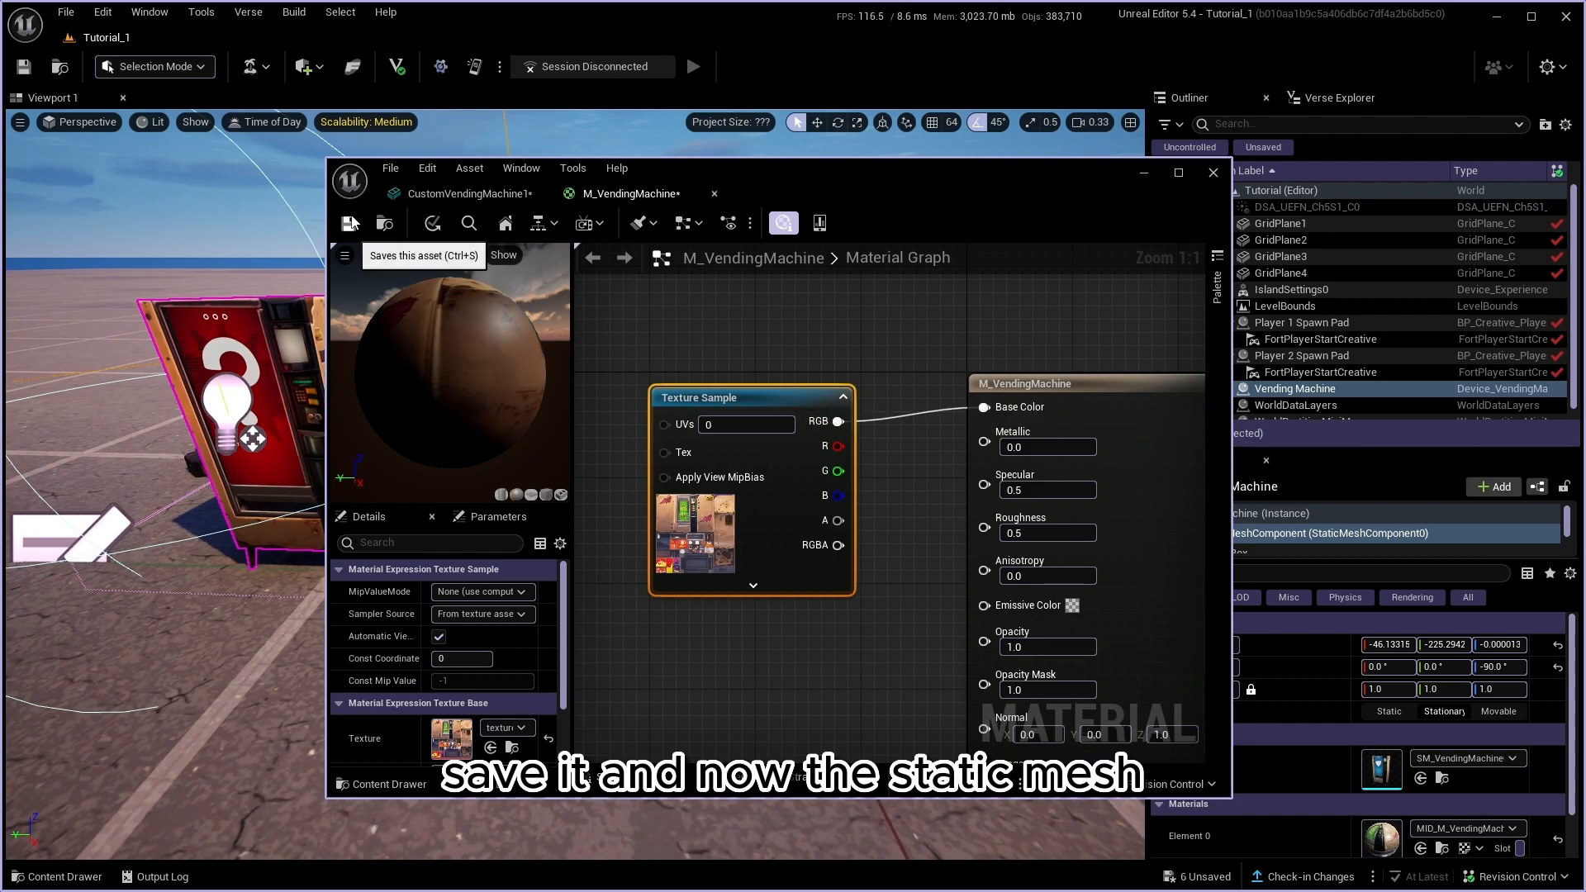
left_click(348, 223)
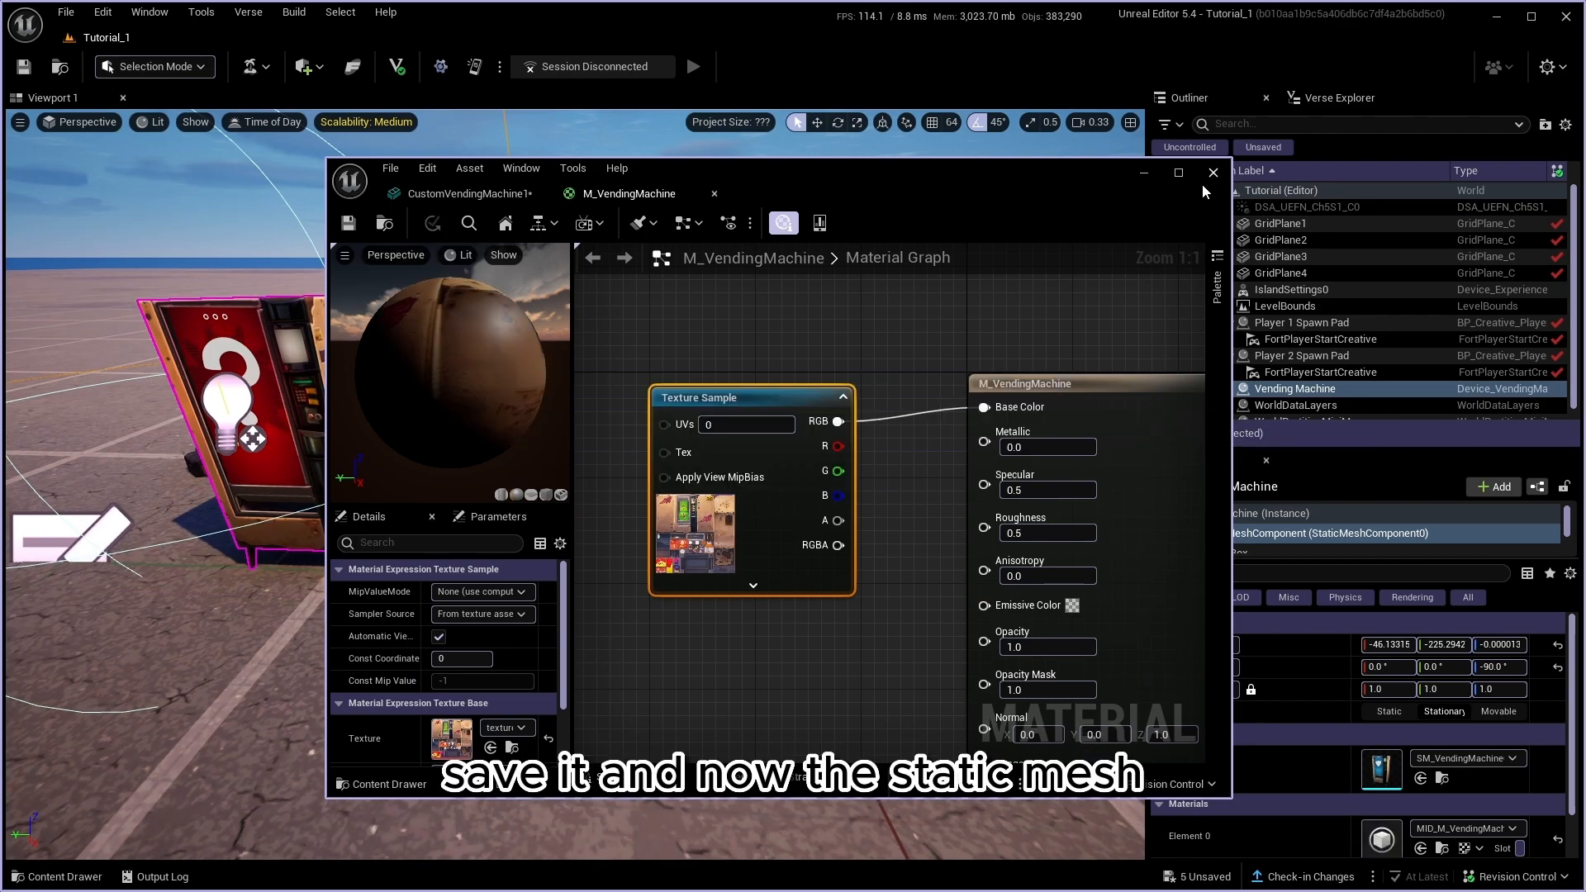
left_click(1211, 172)
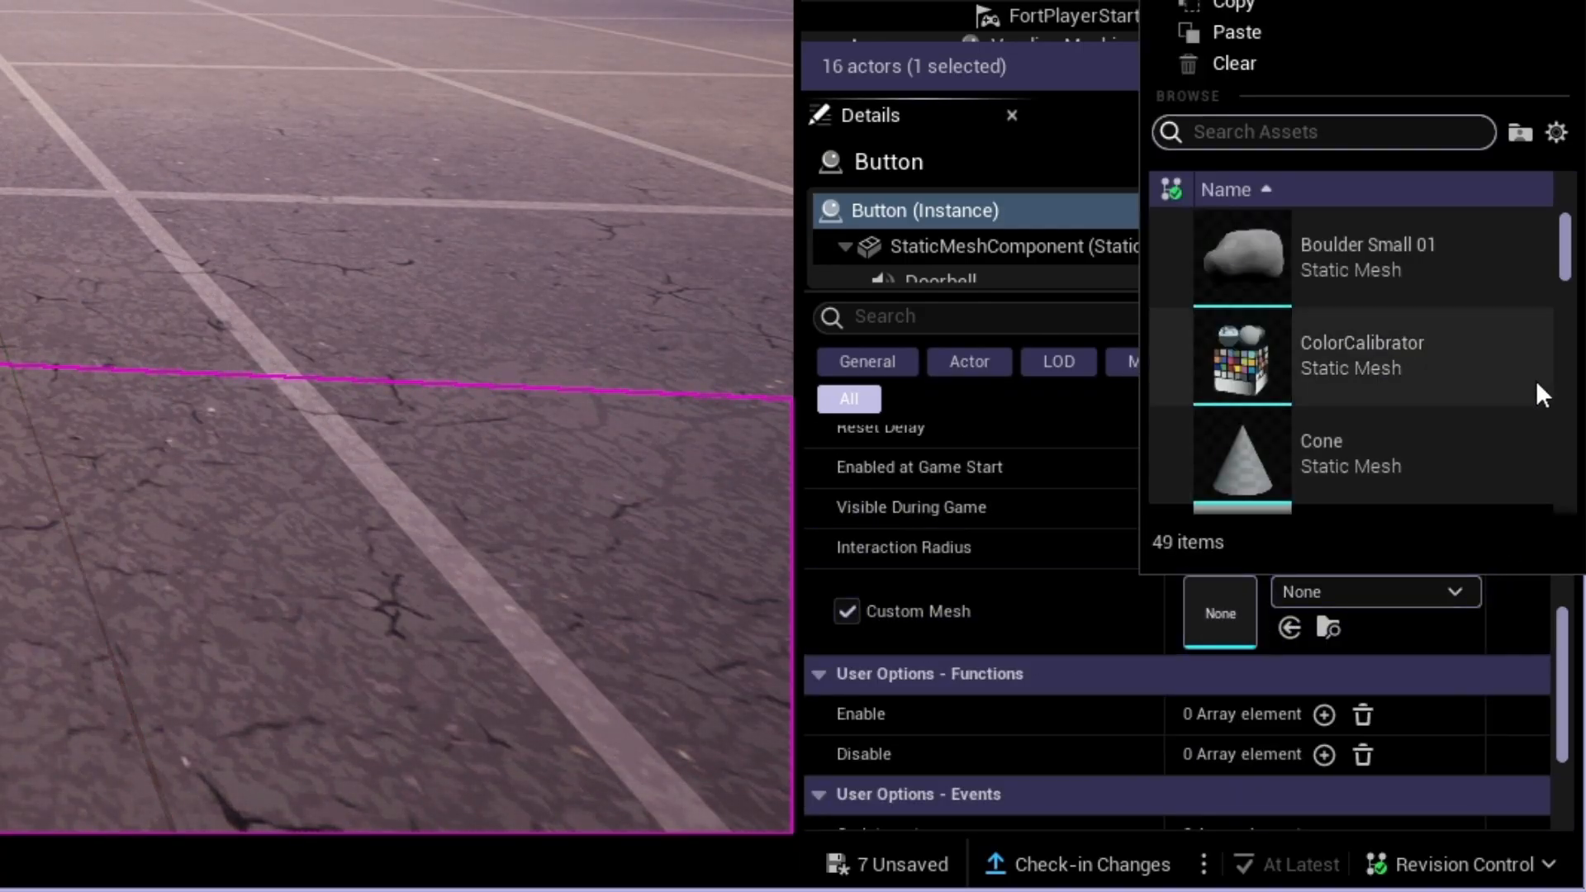
Step: Search 'custom' in the Button's mesh picker and select CustomVendingMachine1 as its custom mesh
type("custom")
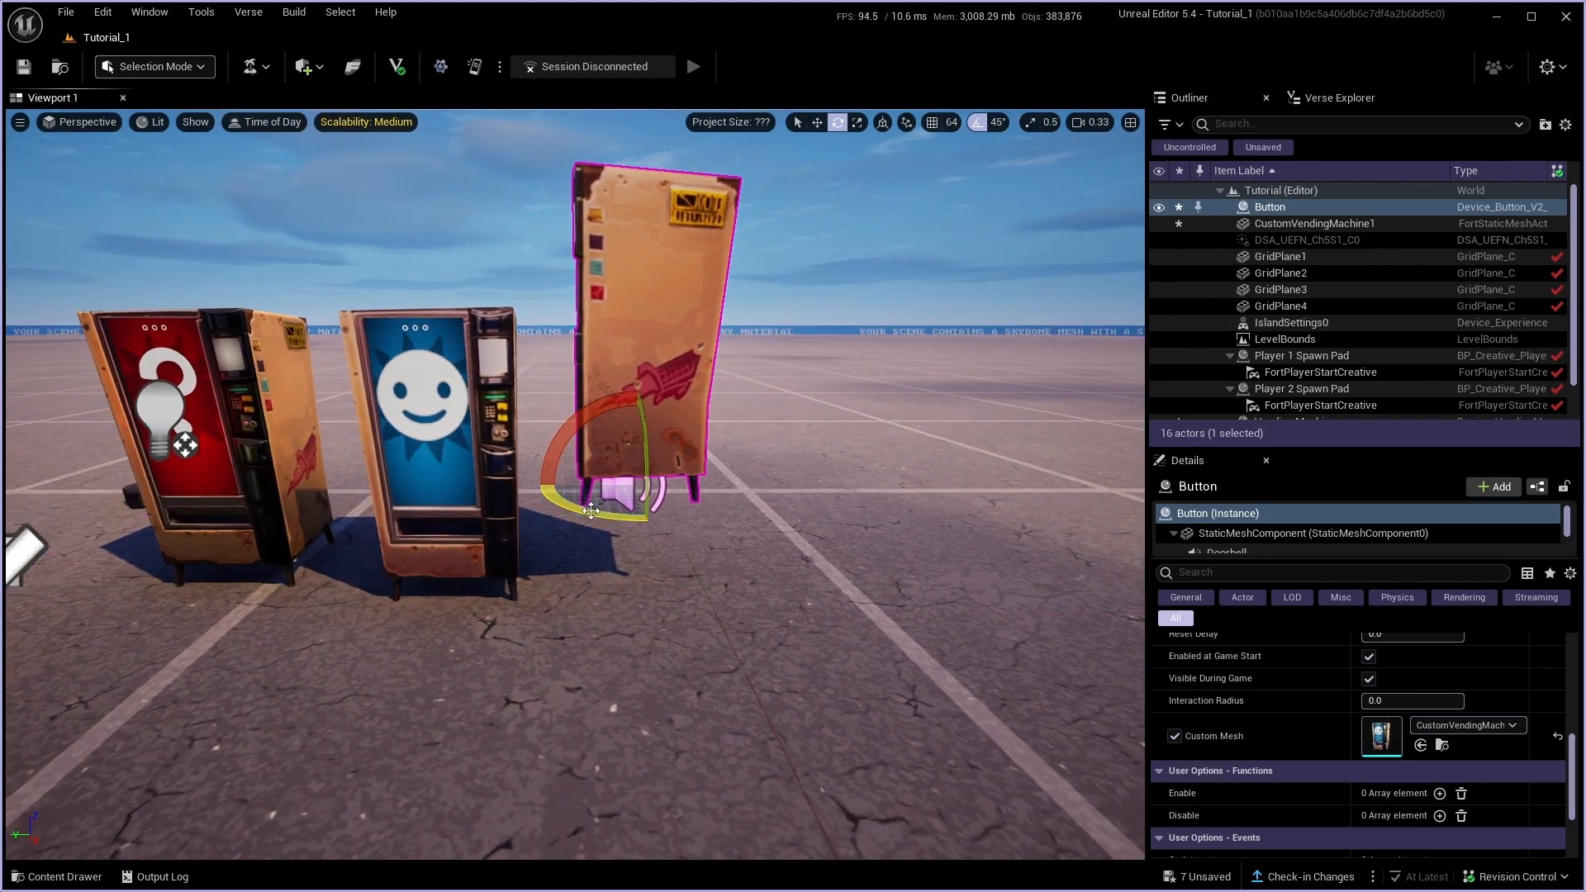
left_click(1313, 533)
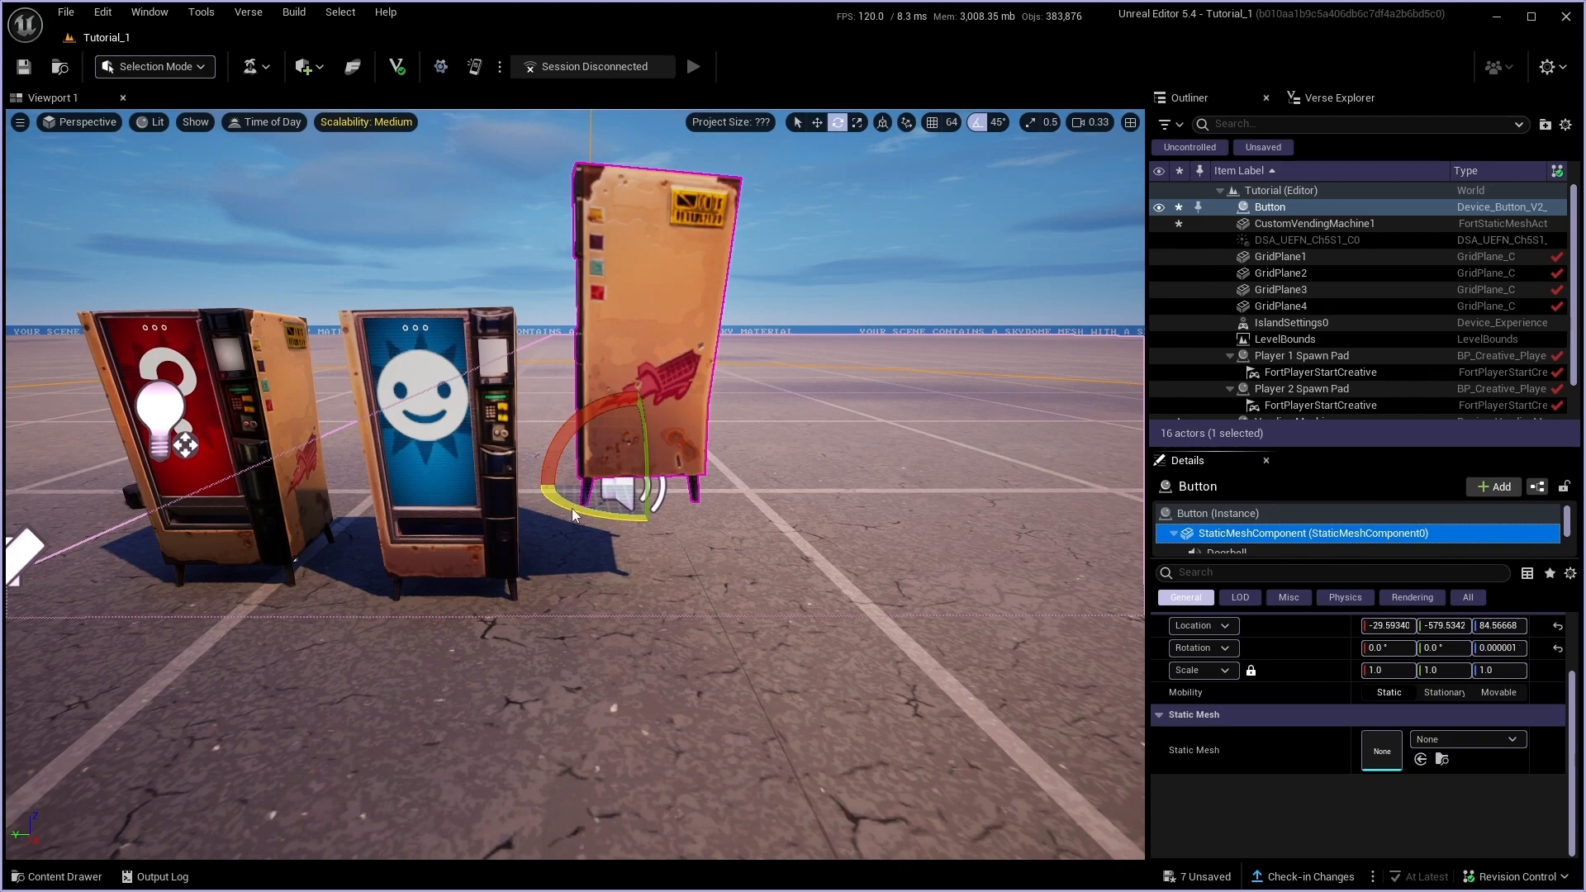